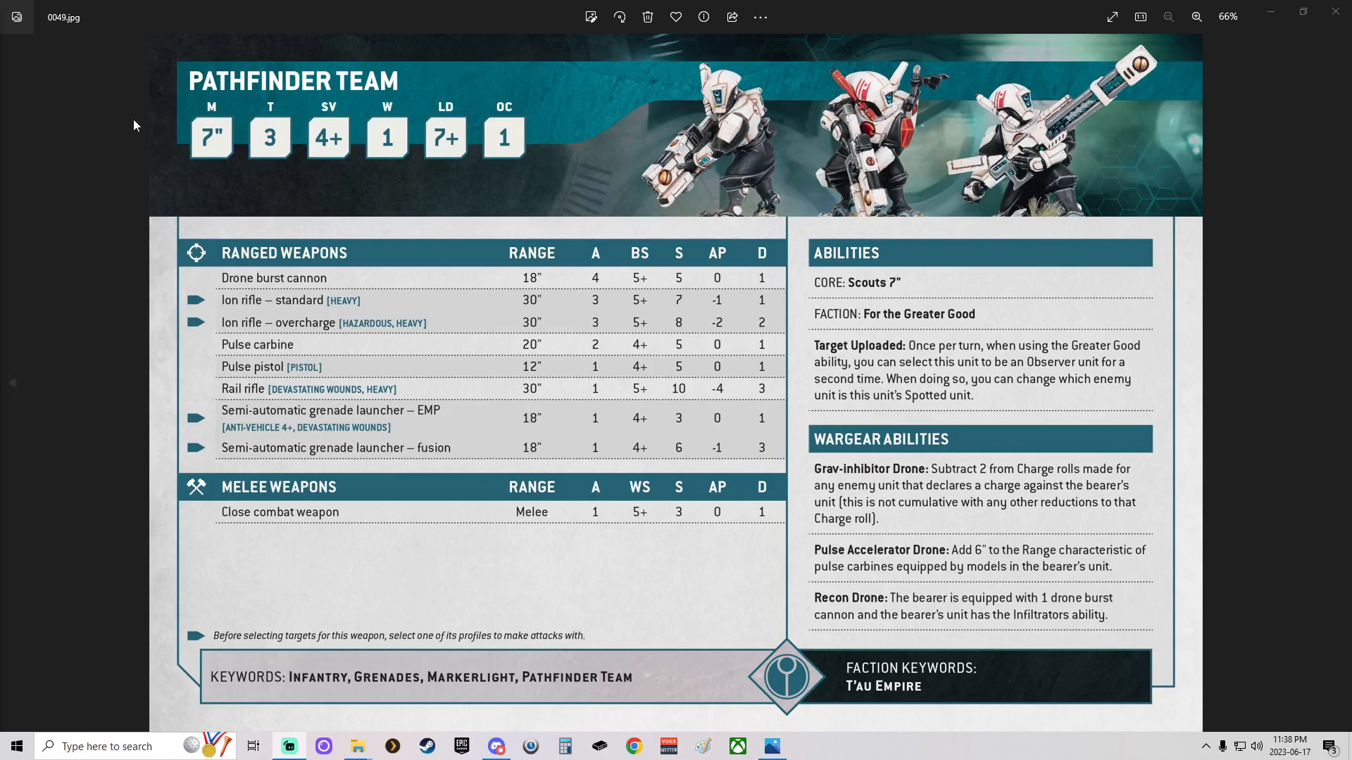
mouse_move(336, 161)
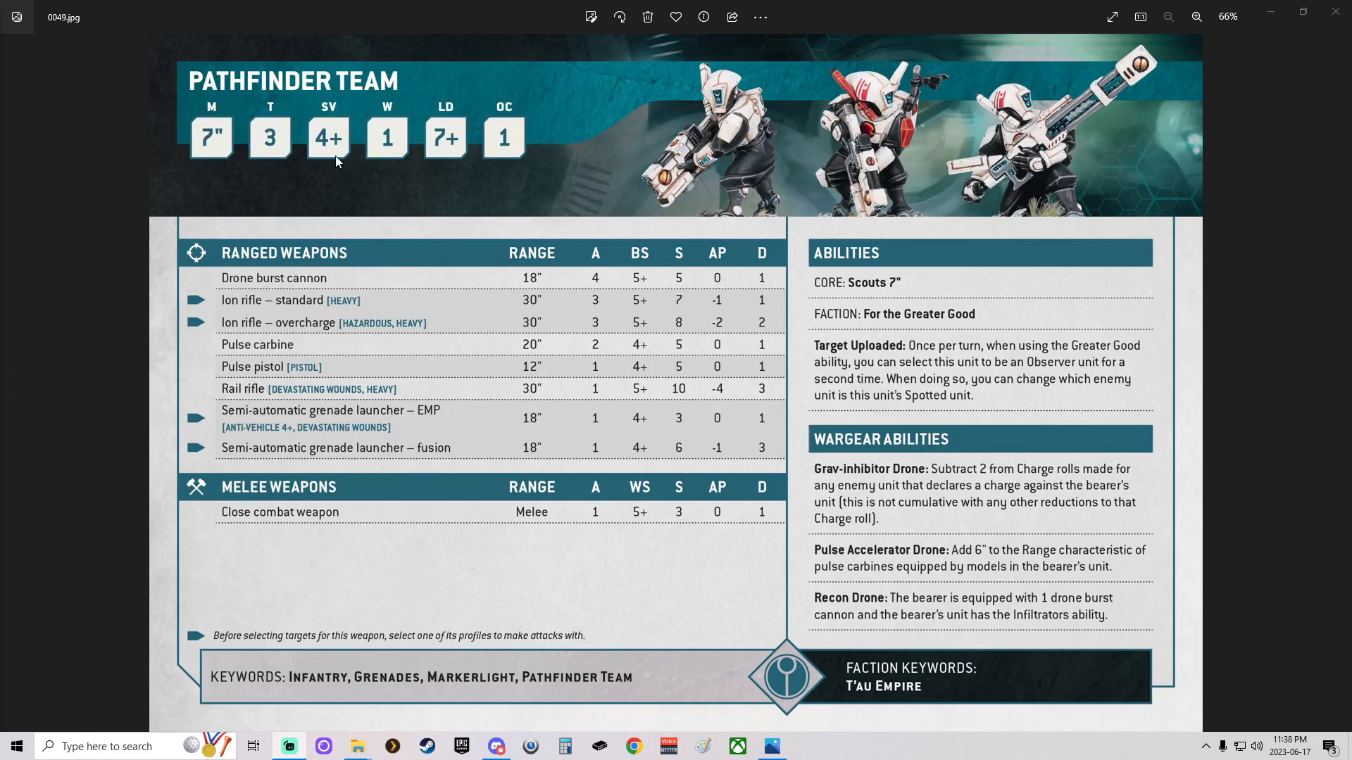
mouse_move(386, 166)
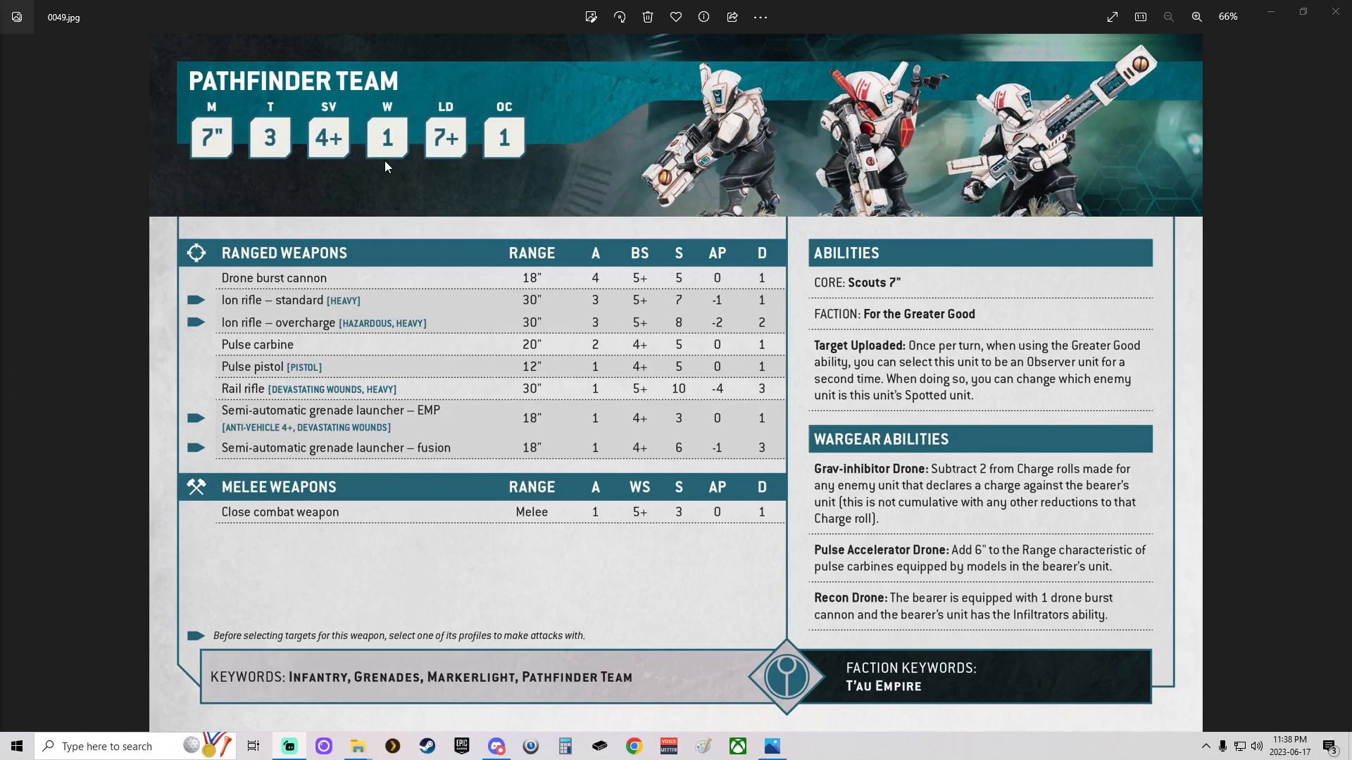
mouse_move(513, 151)
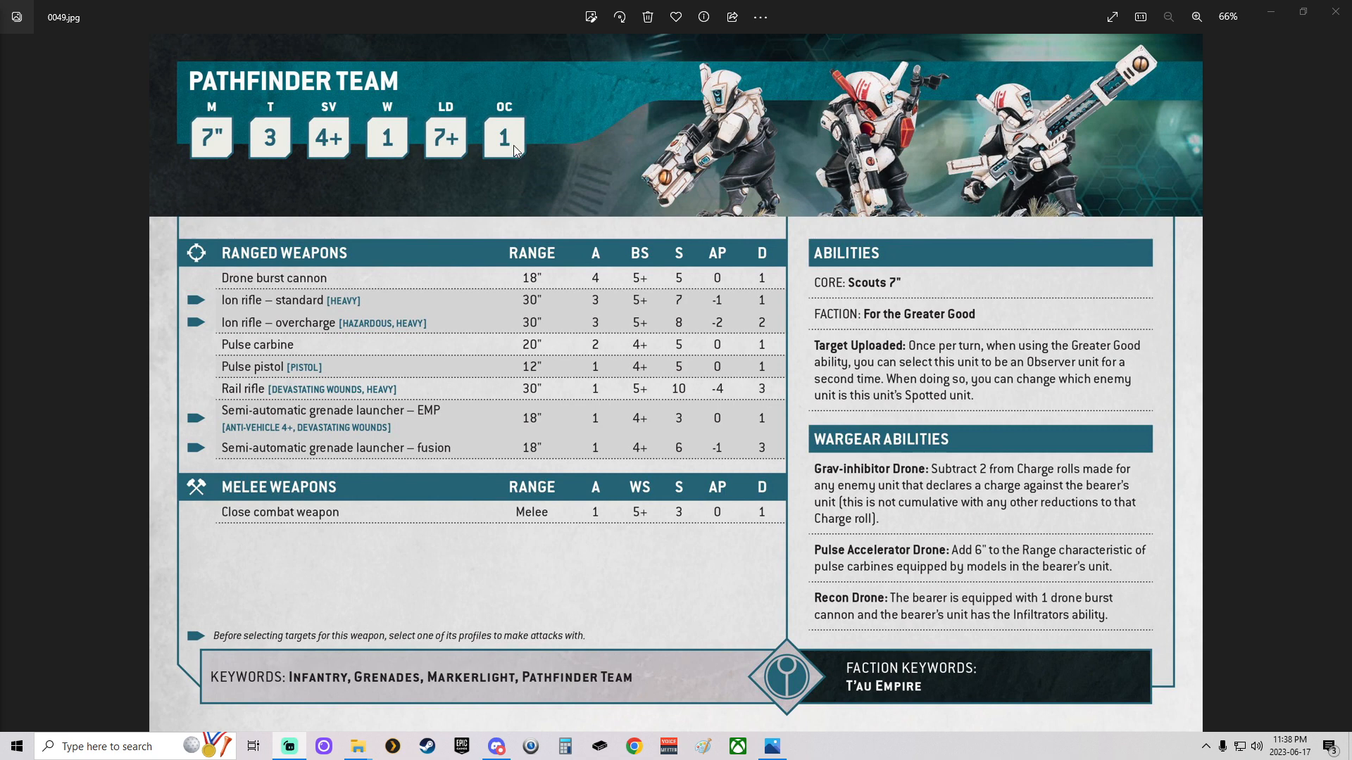
mouse_move(506, 272)
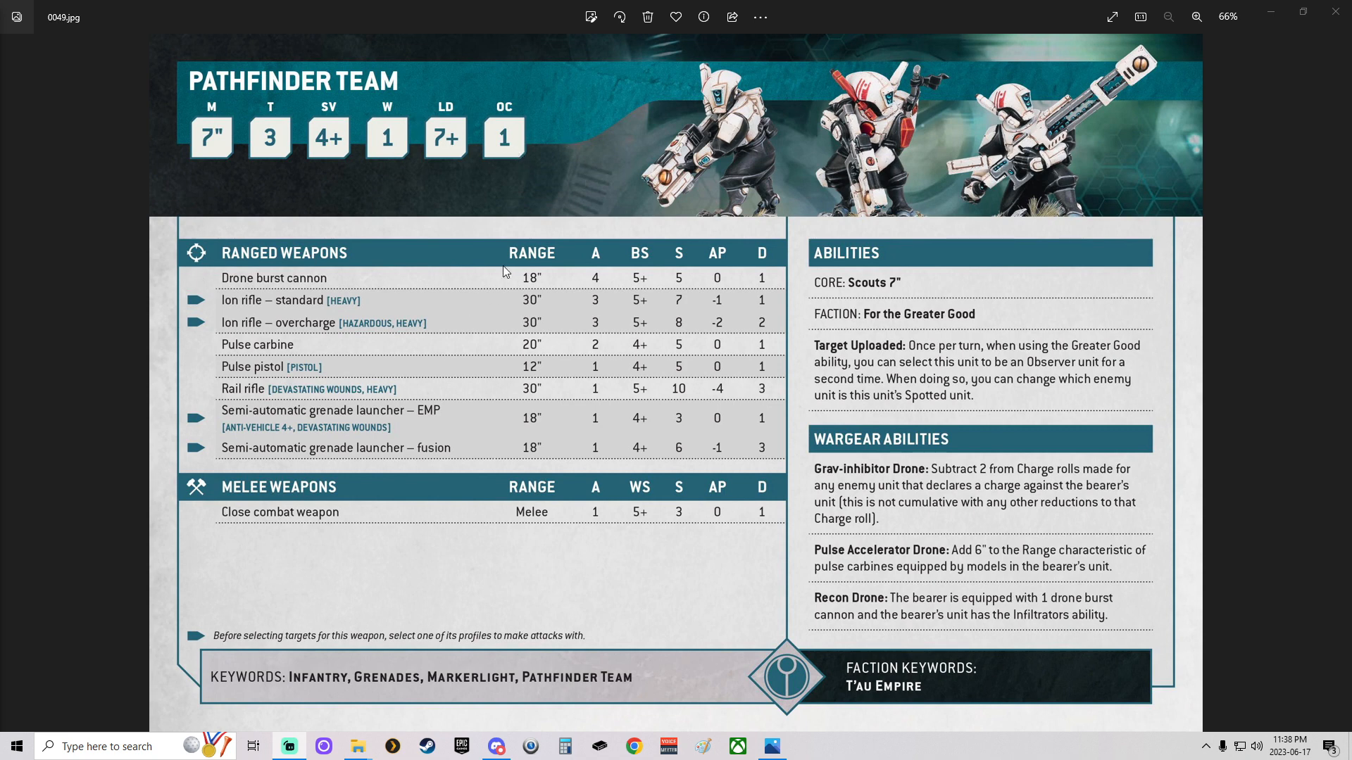
mouse_move(575, 416)
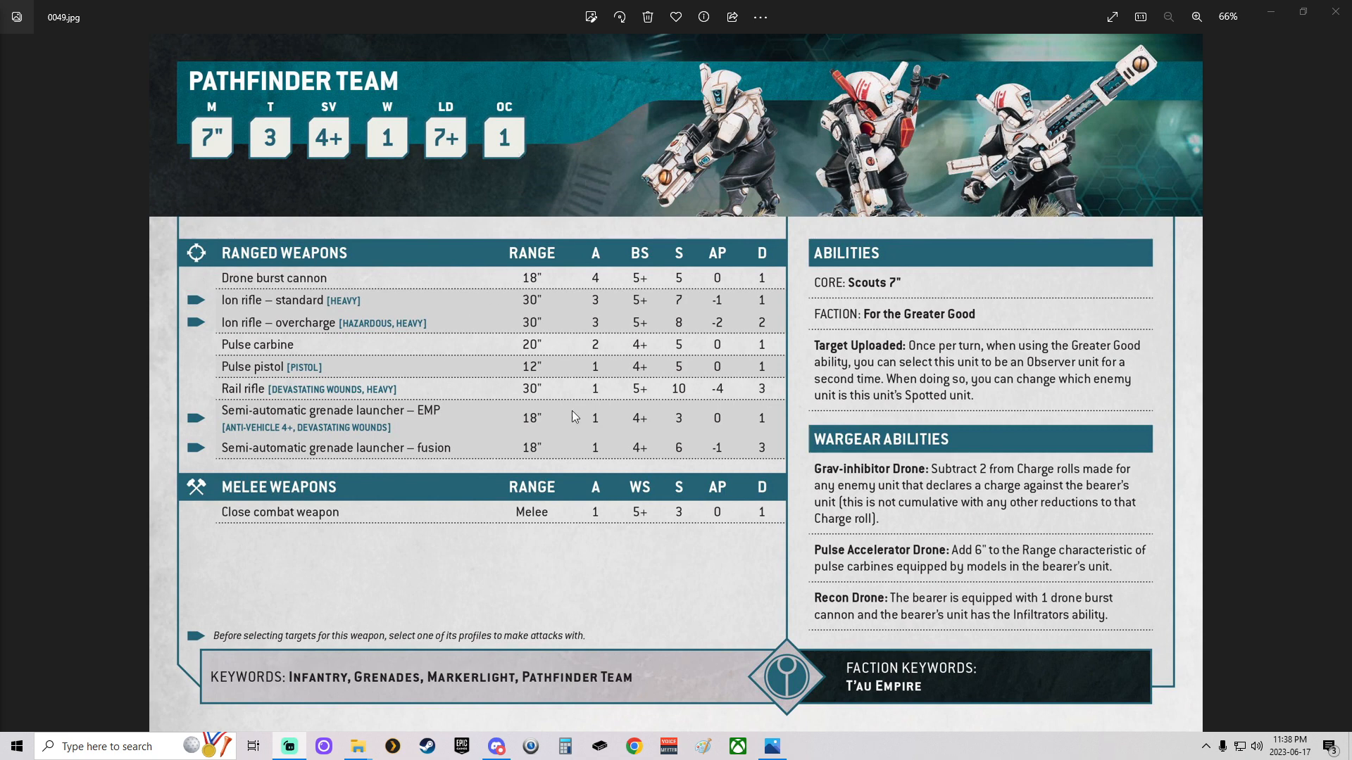
mouse_move(319, 351)
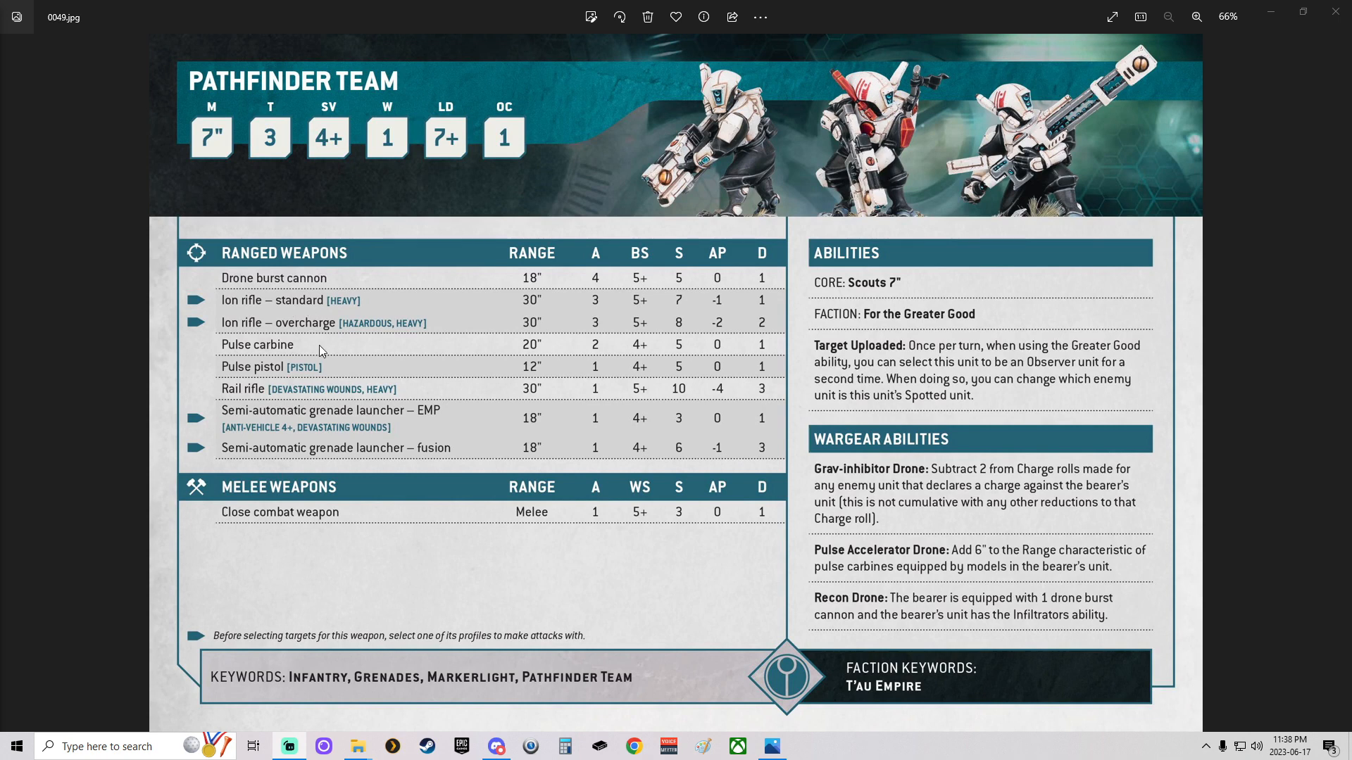
mouse_move(379, 524)
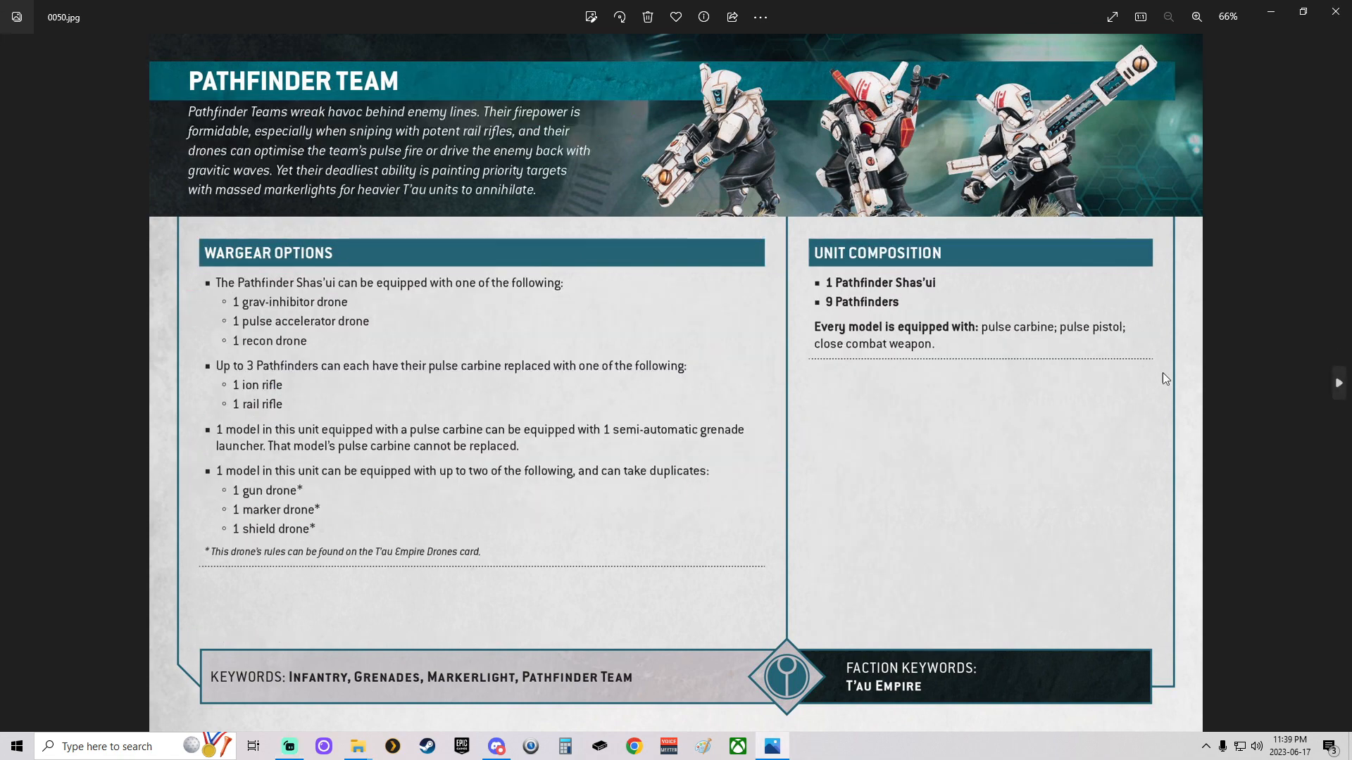
mouse_move(696, 526)
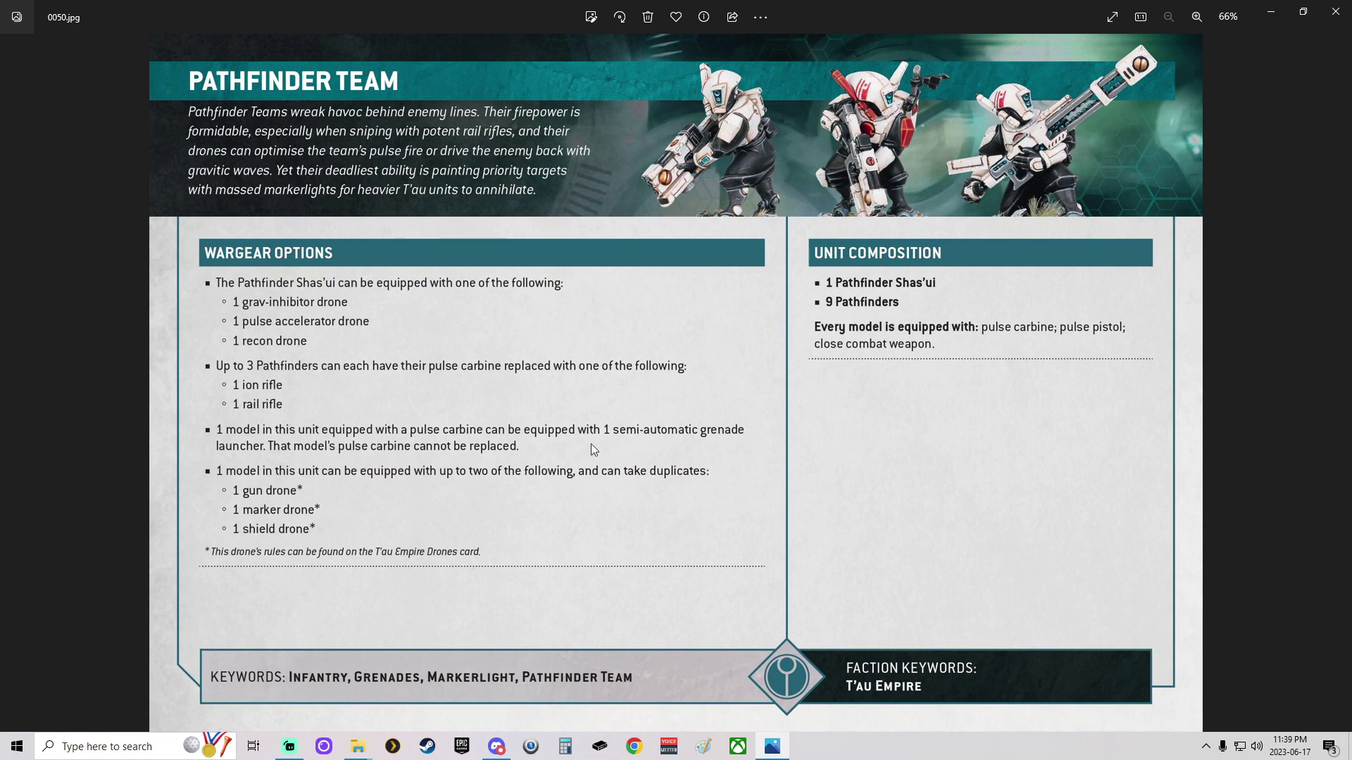
mouse_move(358, 307)
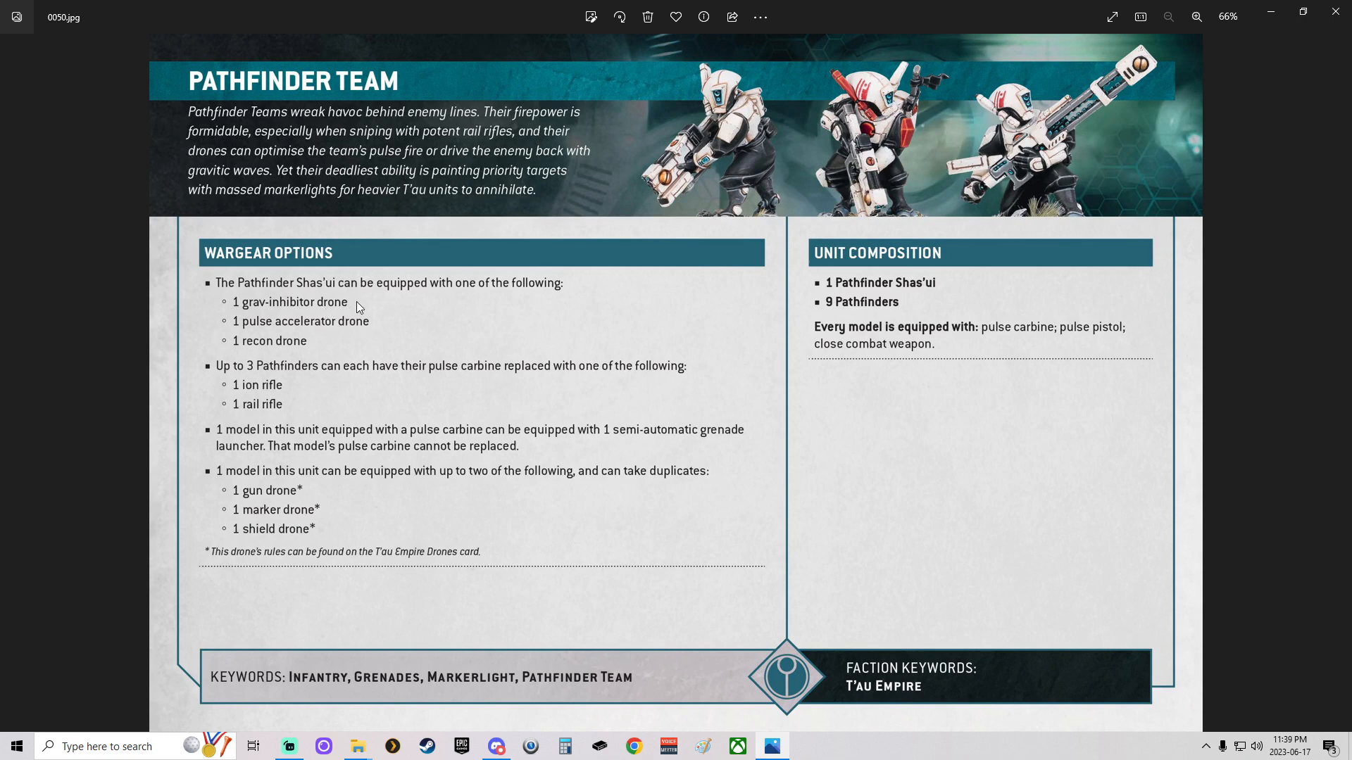
mouse_move(379, 332)
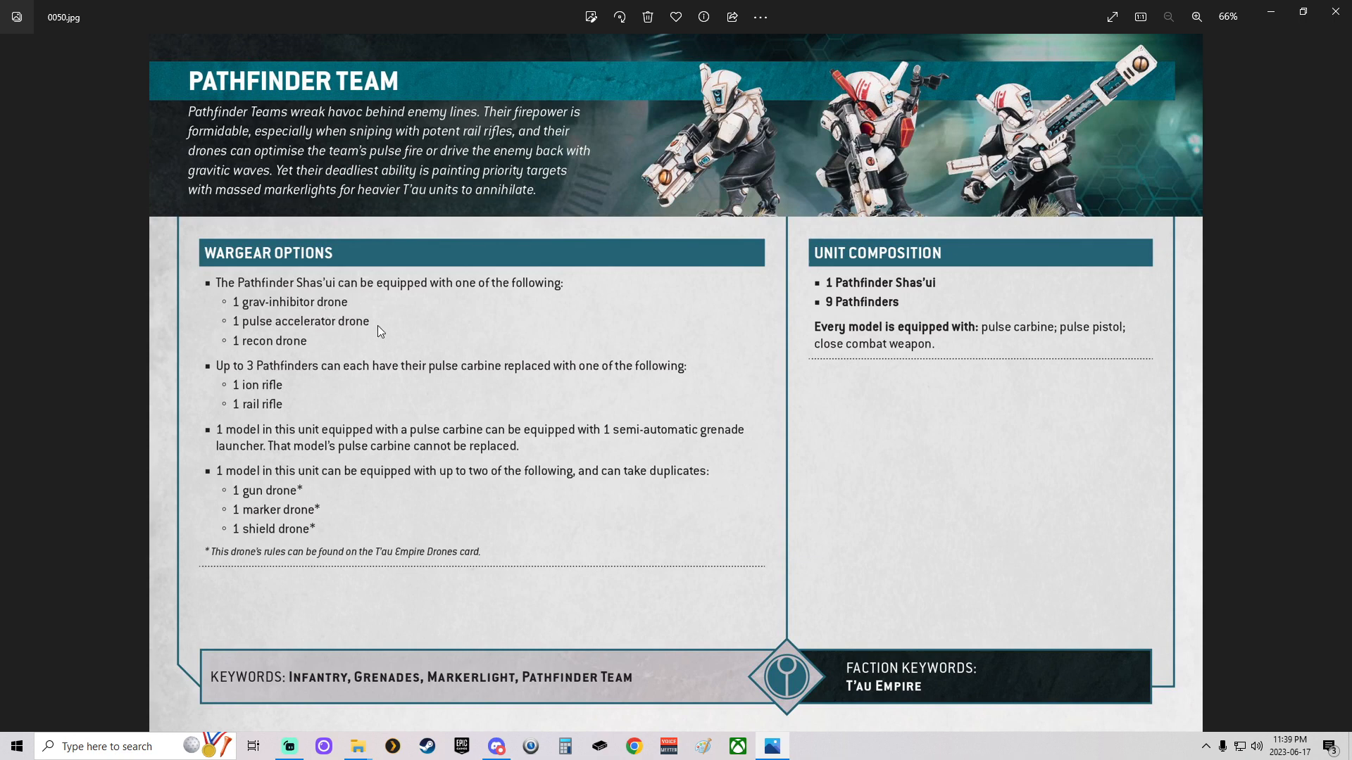
mouse_move(304, 346)
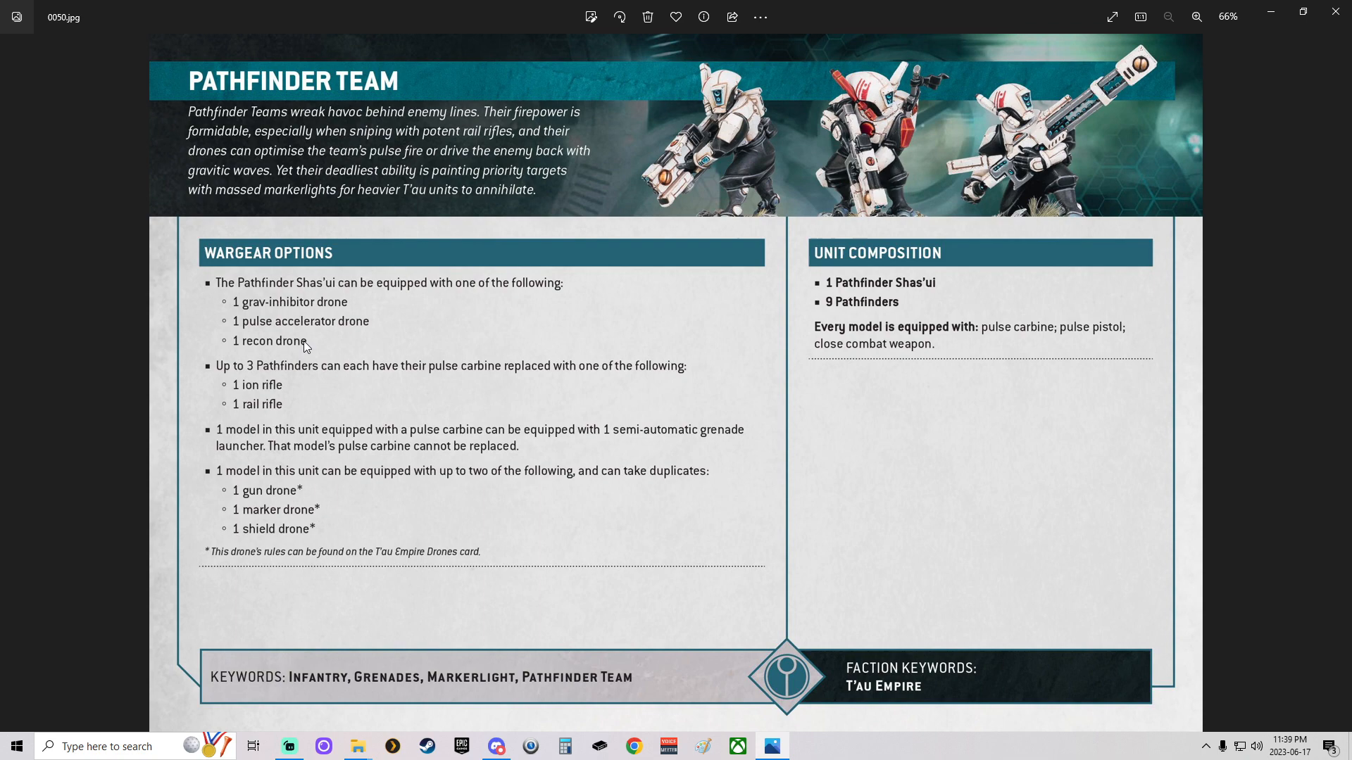
mouse_move(15, 393)
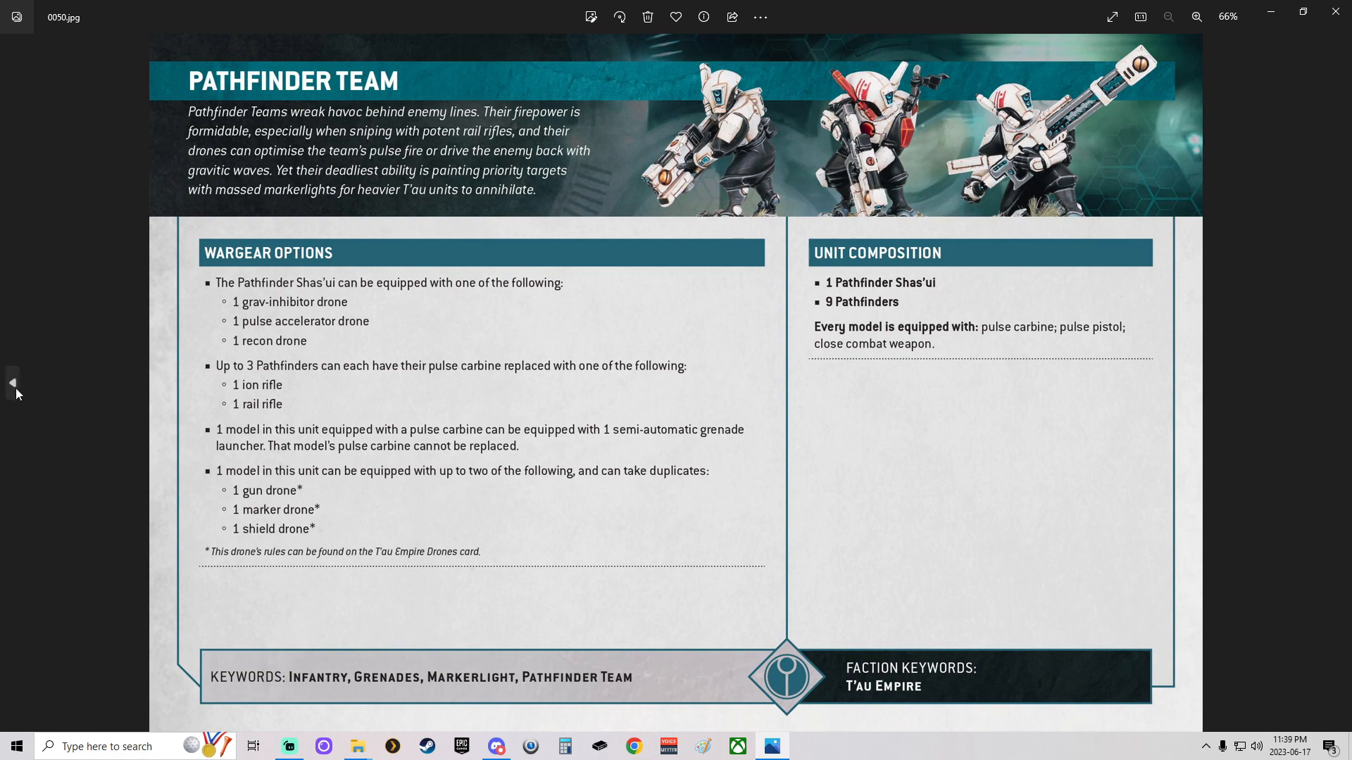
Step: Go back to 0049.jpg, the Pathfinder Team stats, weapons and wargear abilities datasheet
left_click(13, 383)
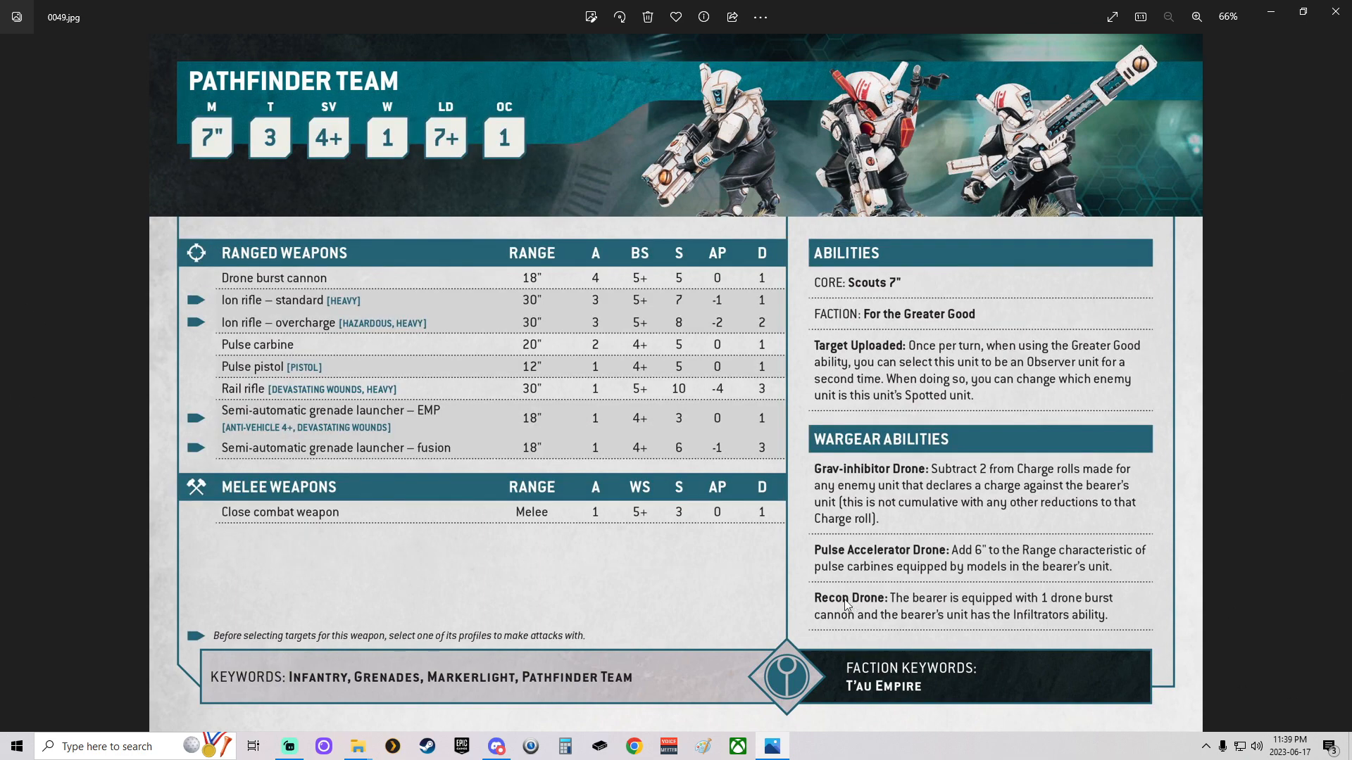
mouse_move(849, 618)
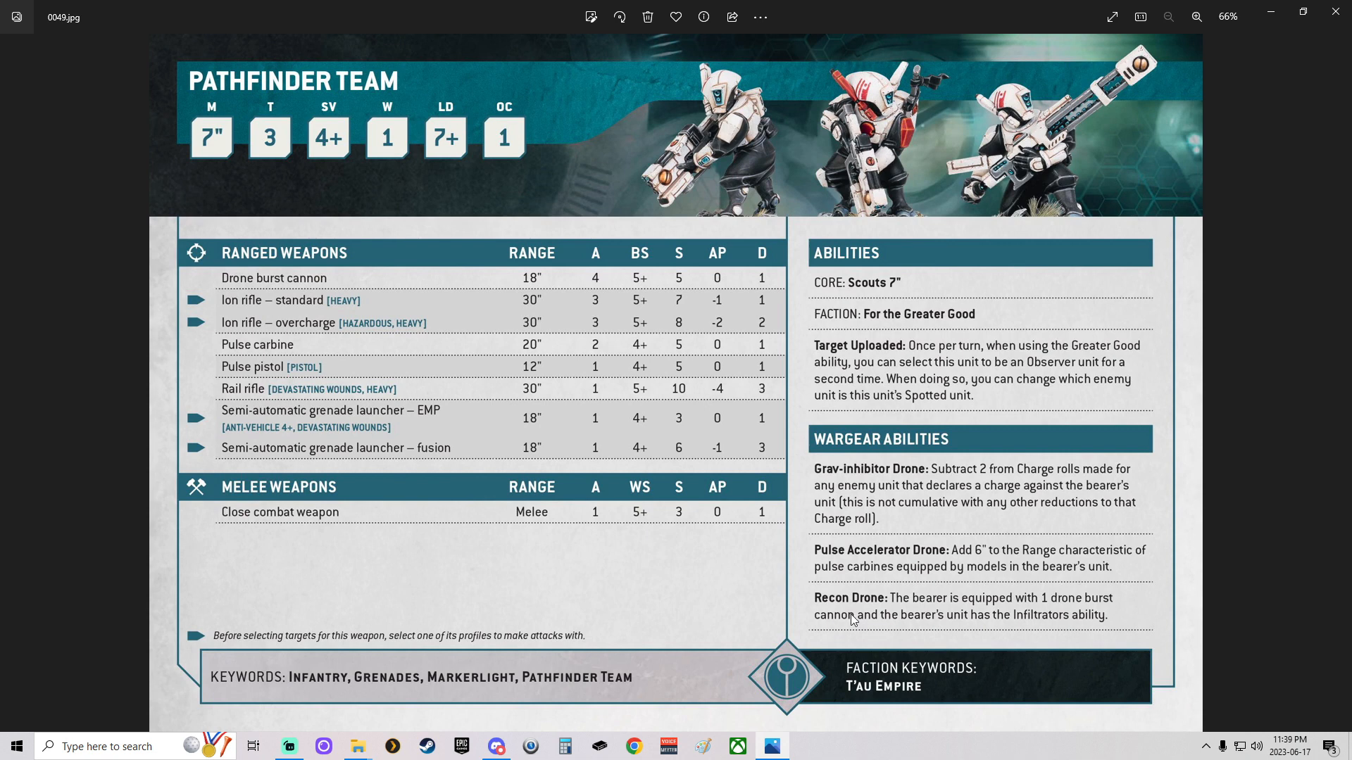
mouse_move(989, 562)
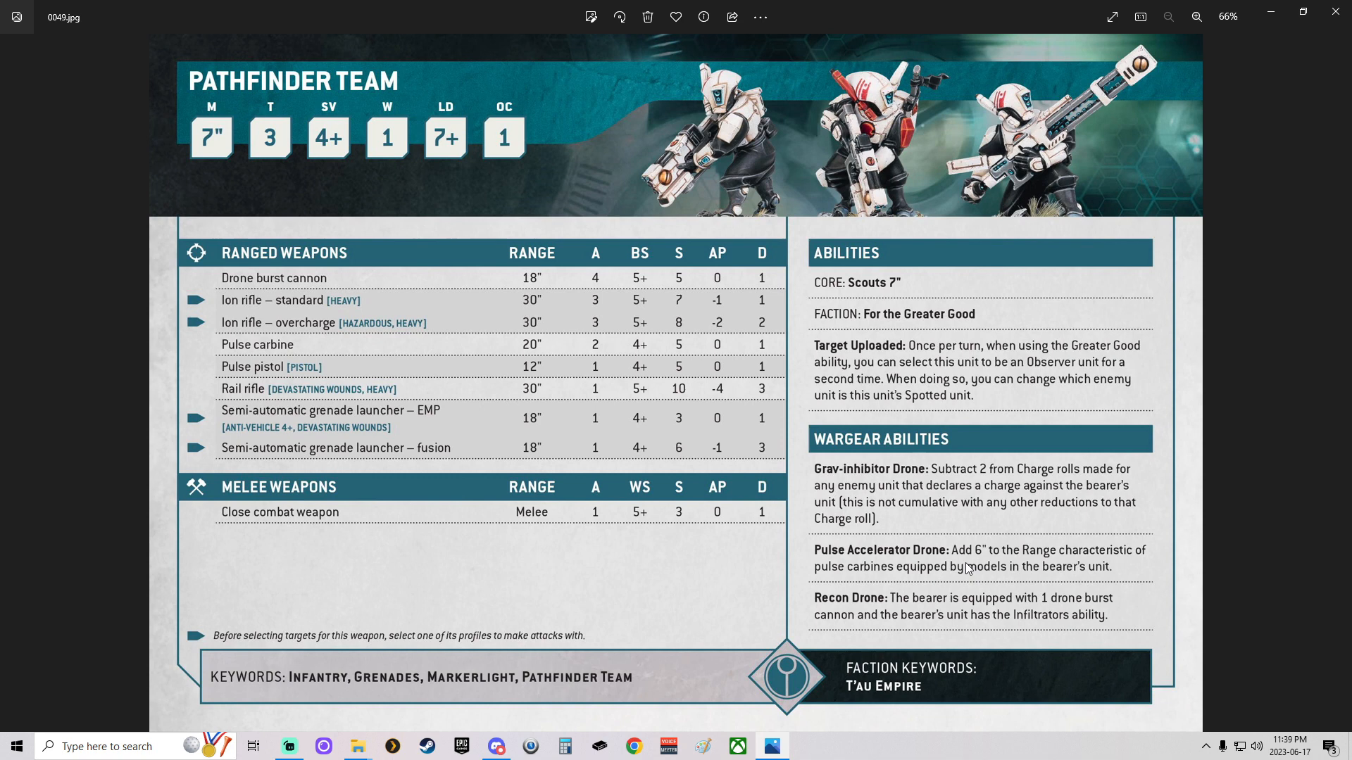
mouse_move(997, 499)
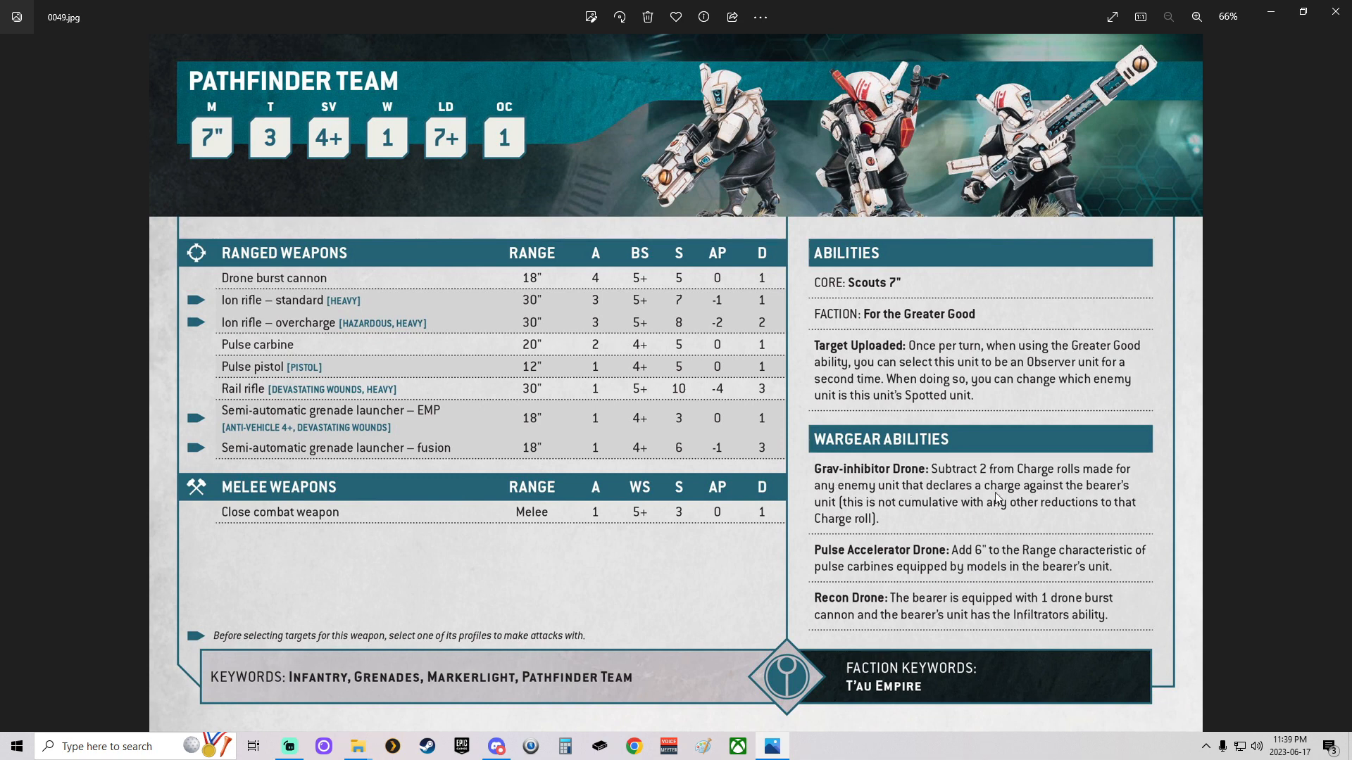
mouse_move(935, 553)
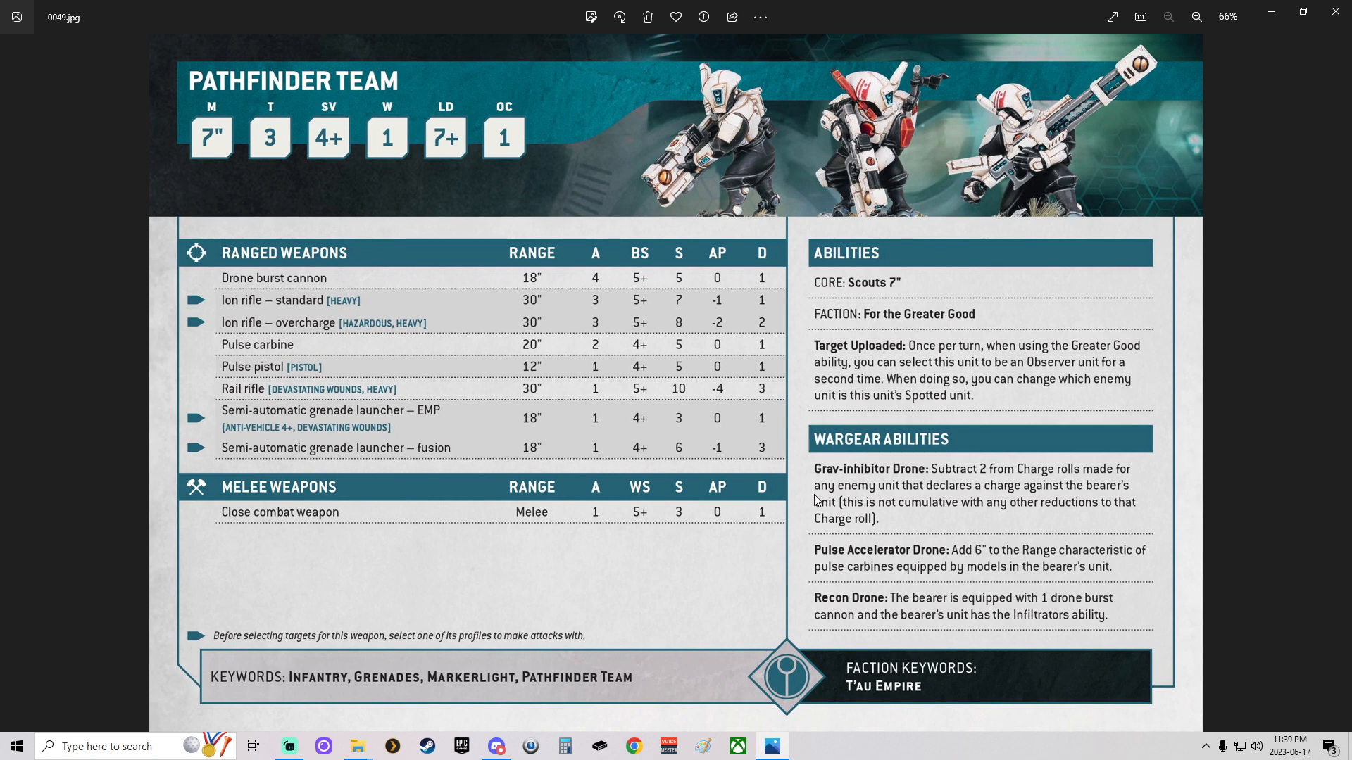
mouse_move(1047, 479)
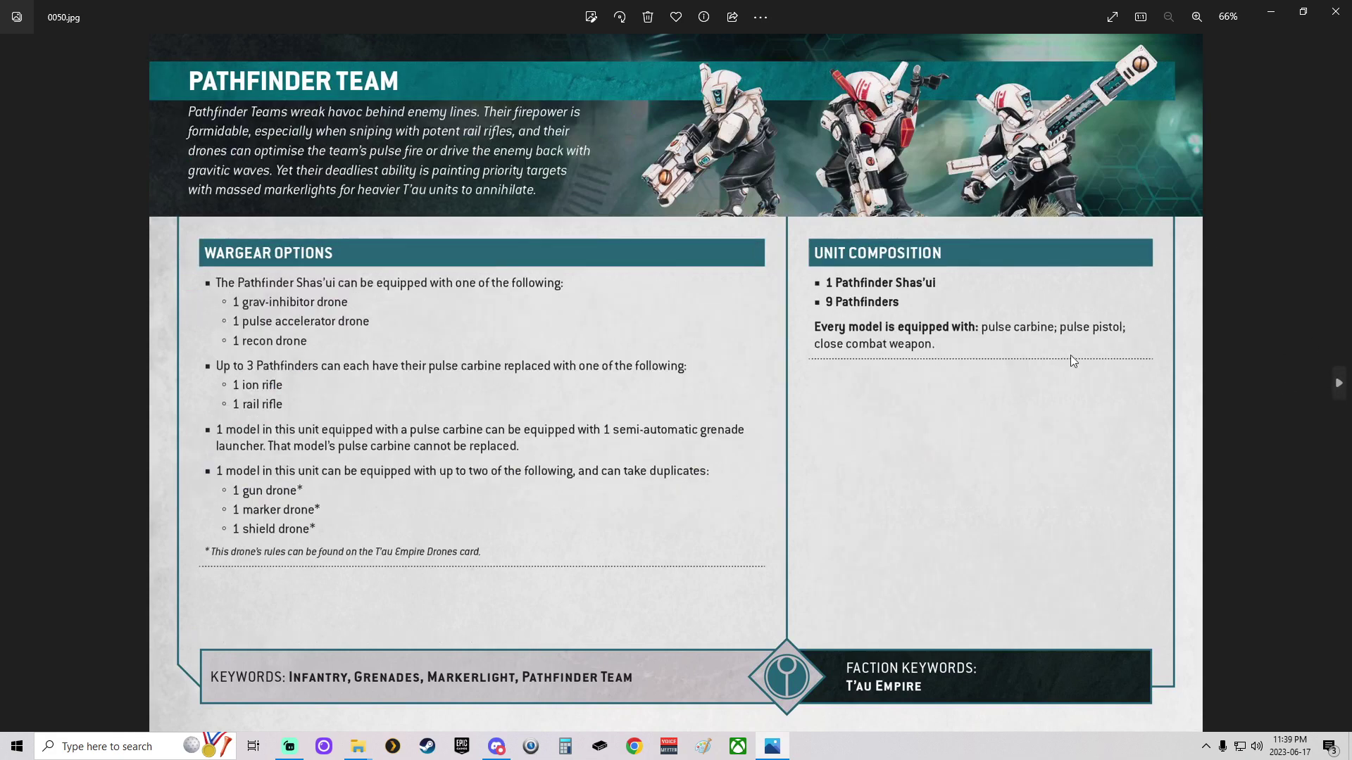
mouse_move(267, 395)
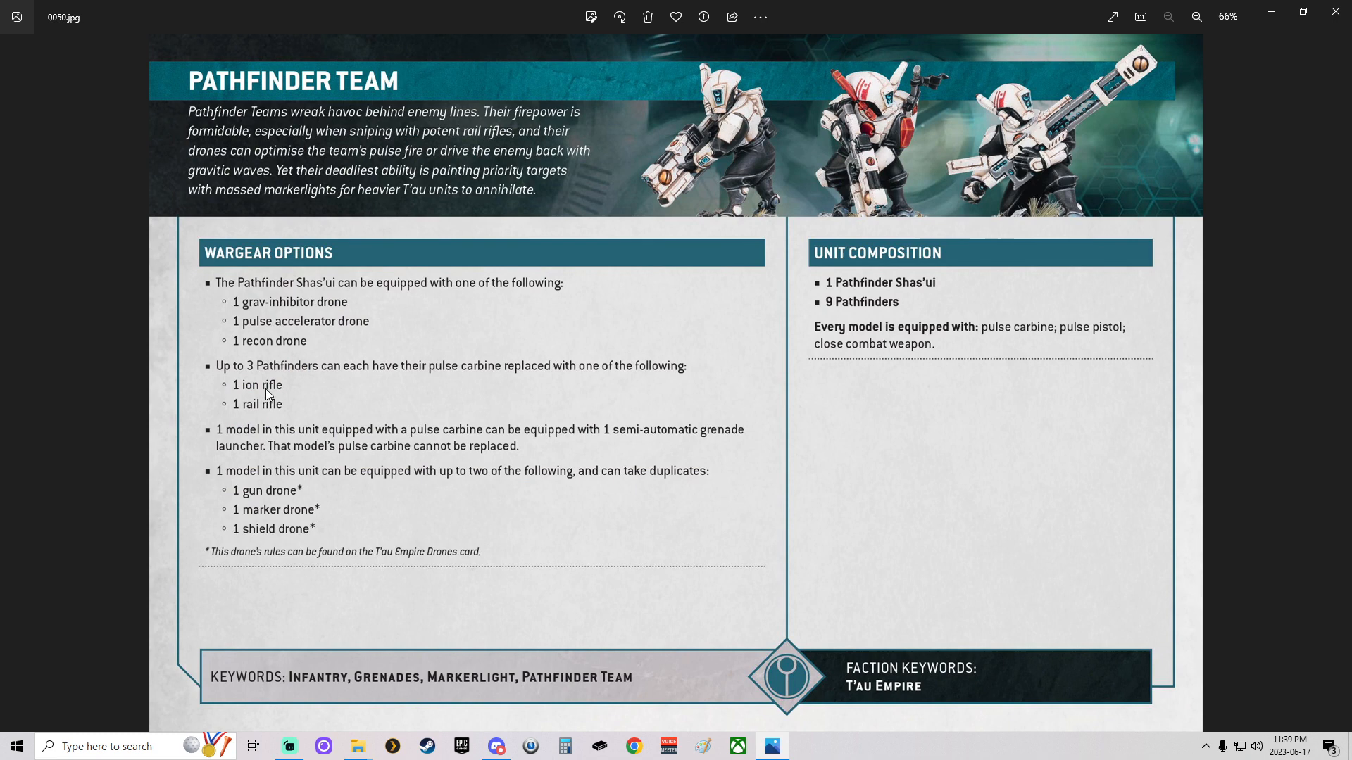
mouse_move(483, 377)
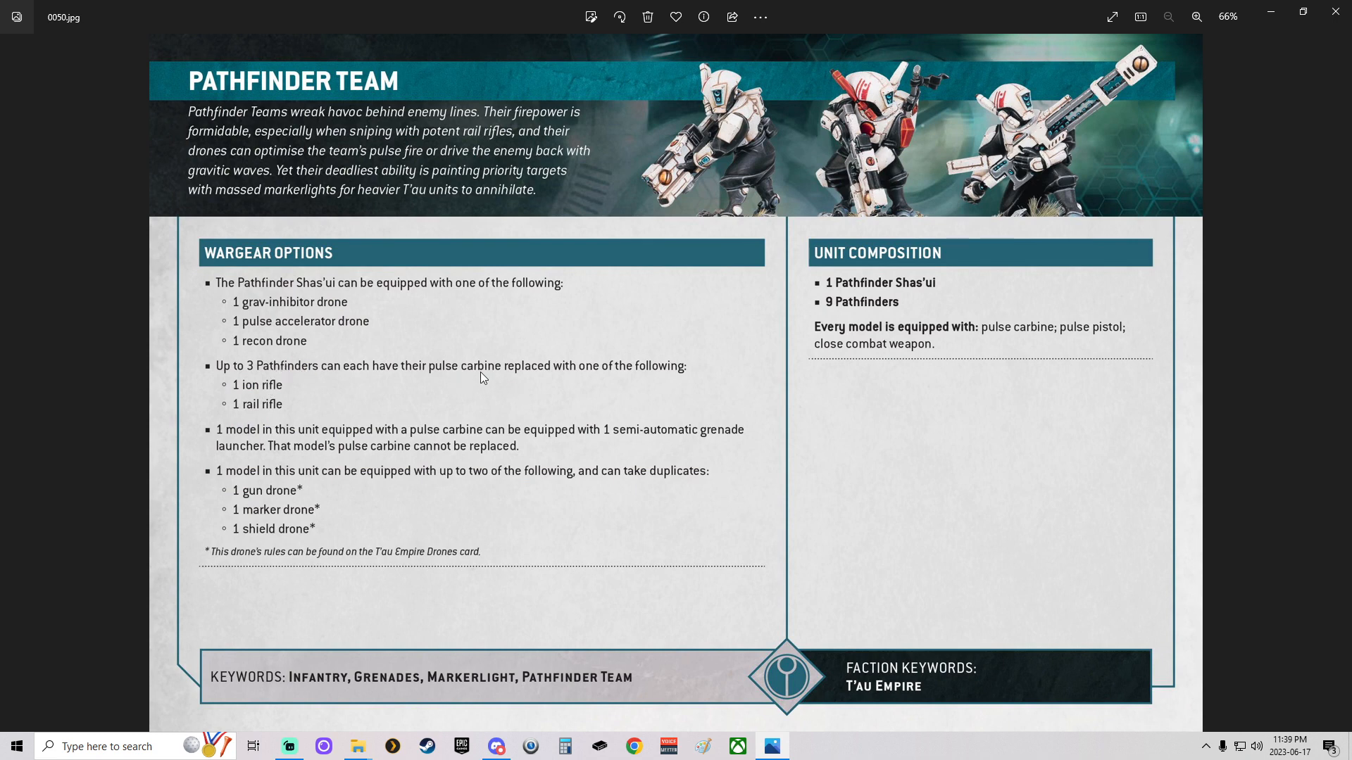
mouse_move(281, 378)
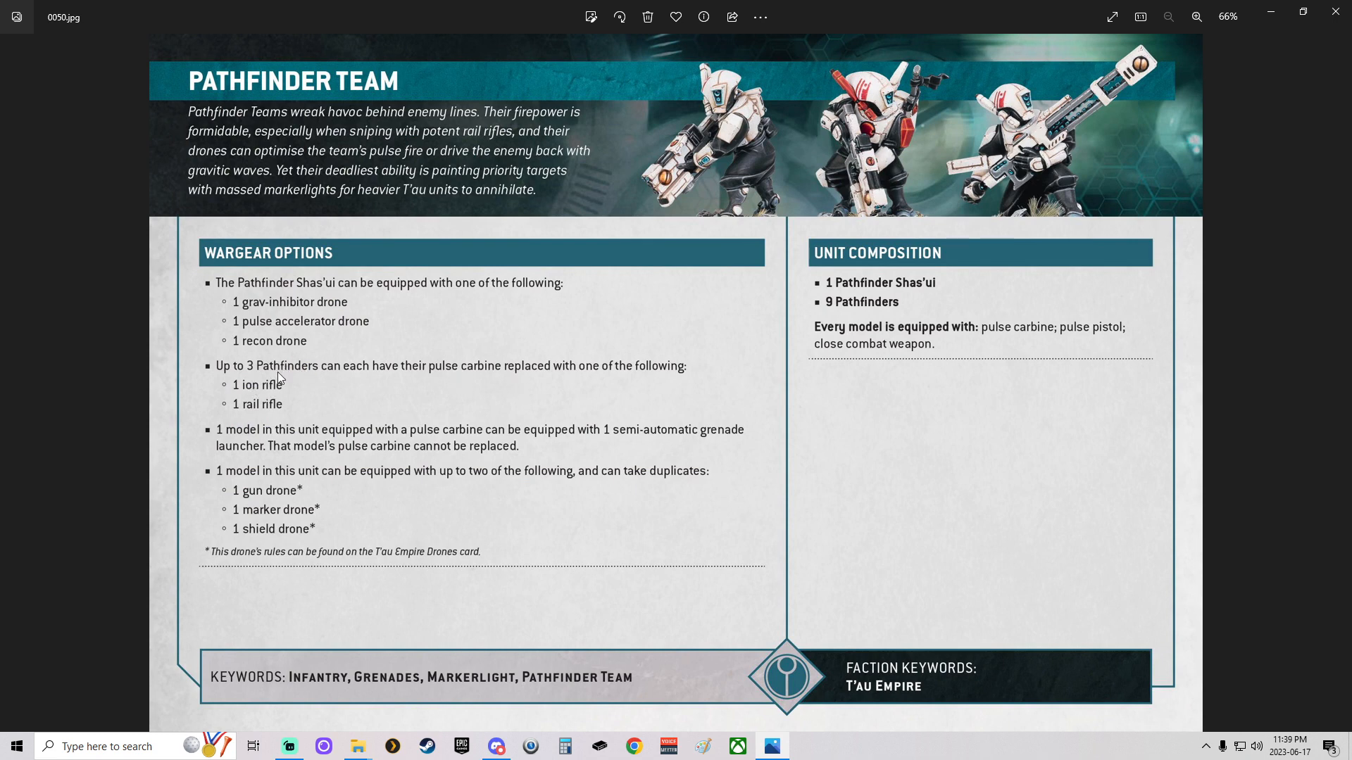
mouse_move(283, 395)
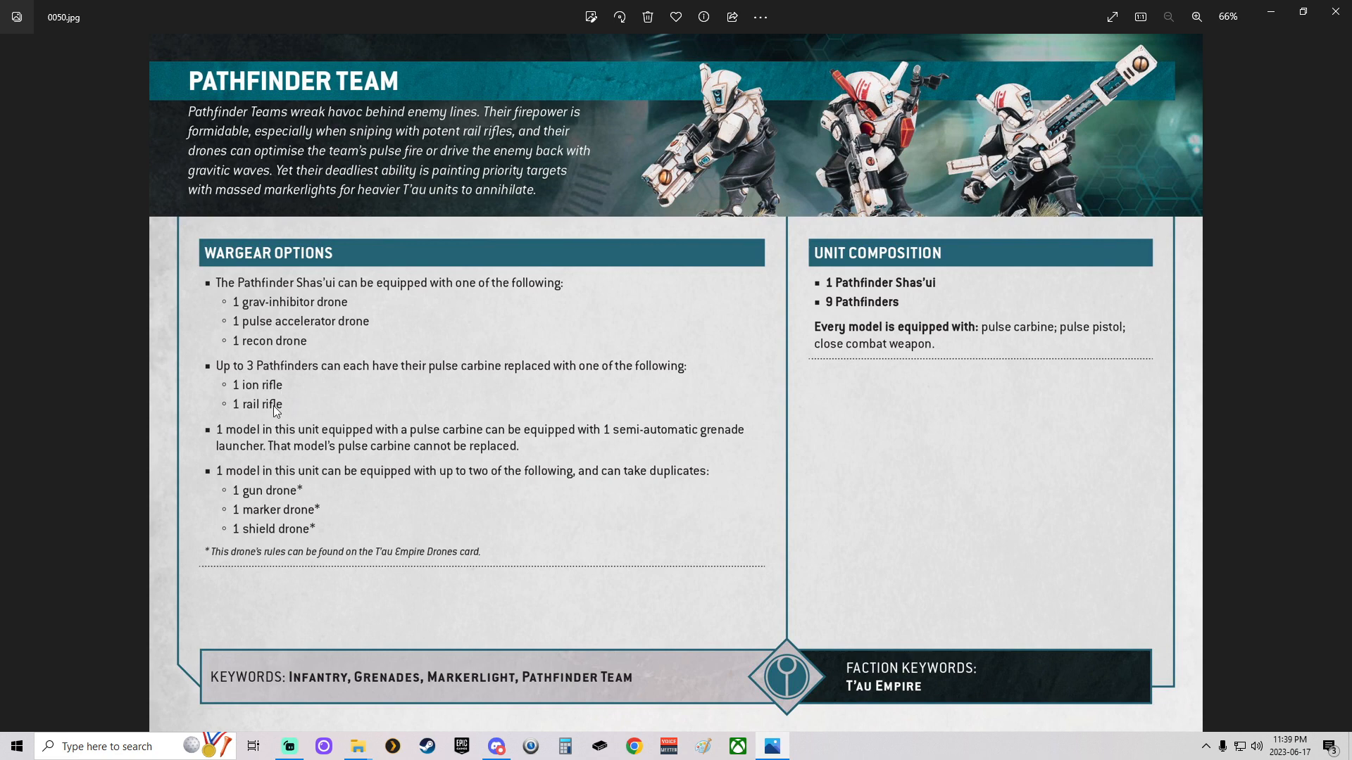
mouse_move(289, 440)
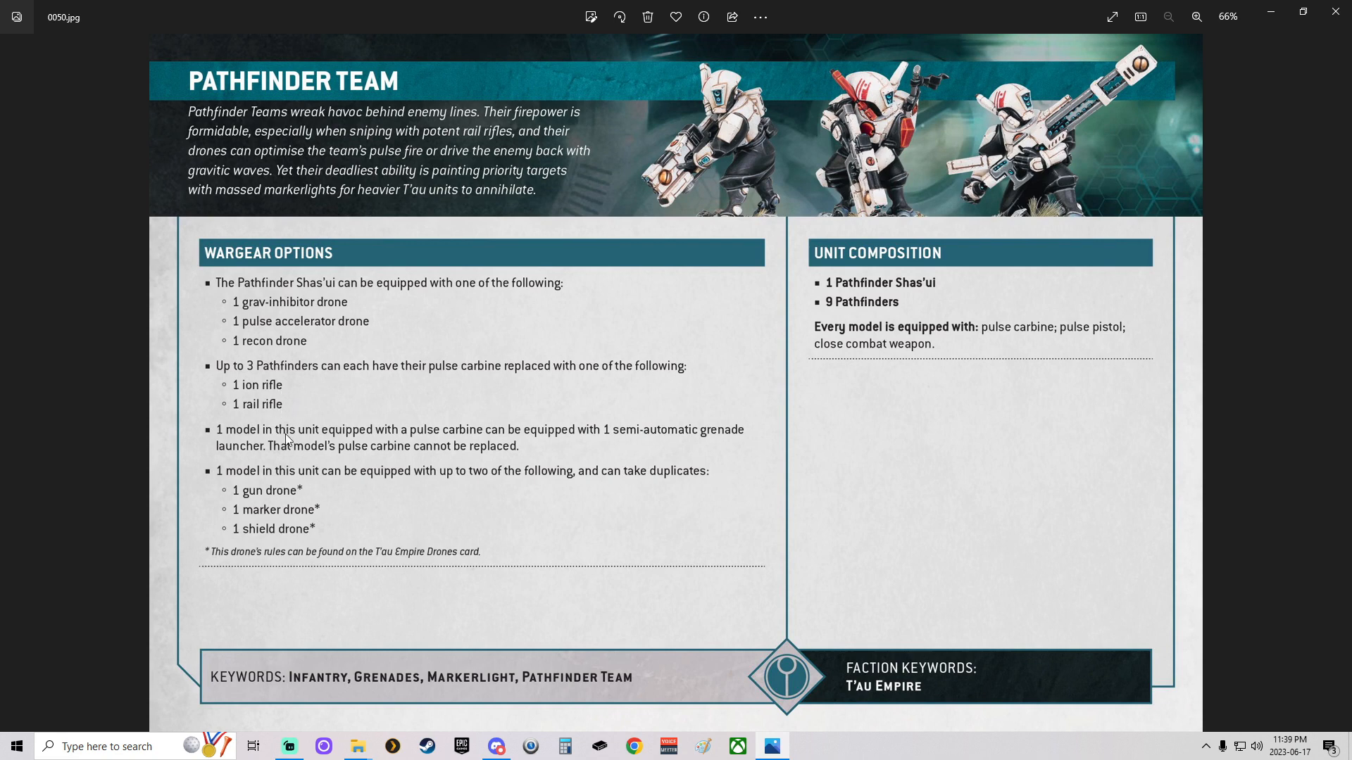
mouse_move(503, 438)
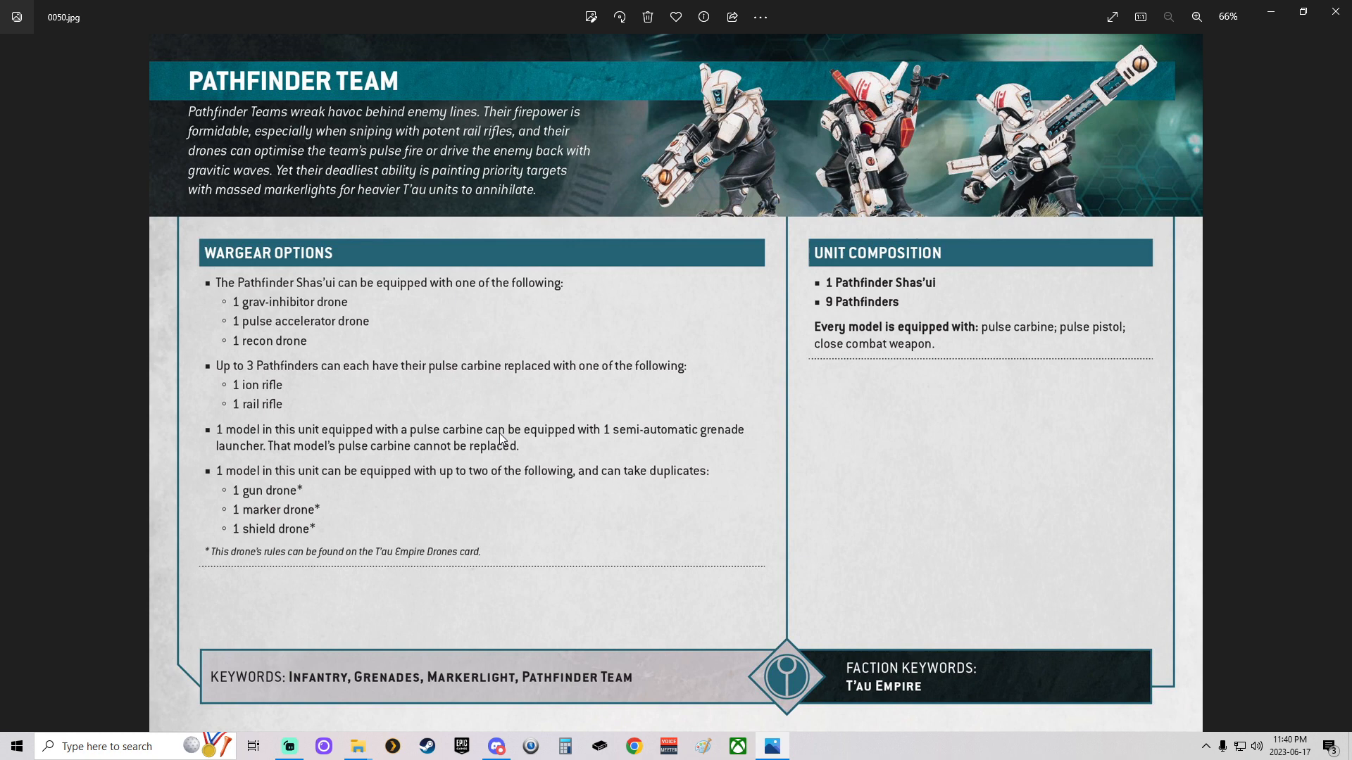
mouse_move(638, 448)
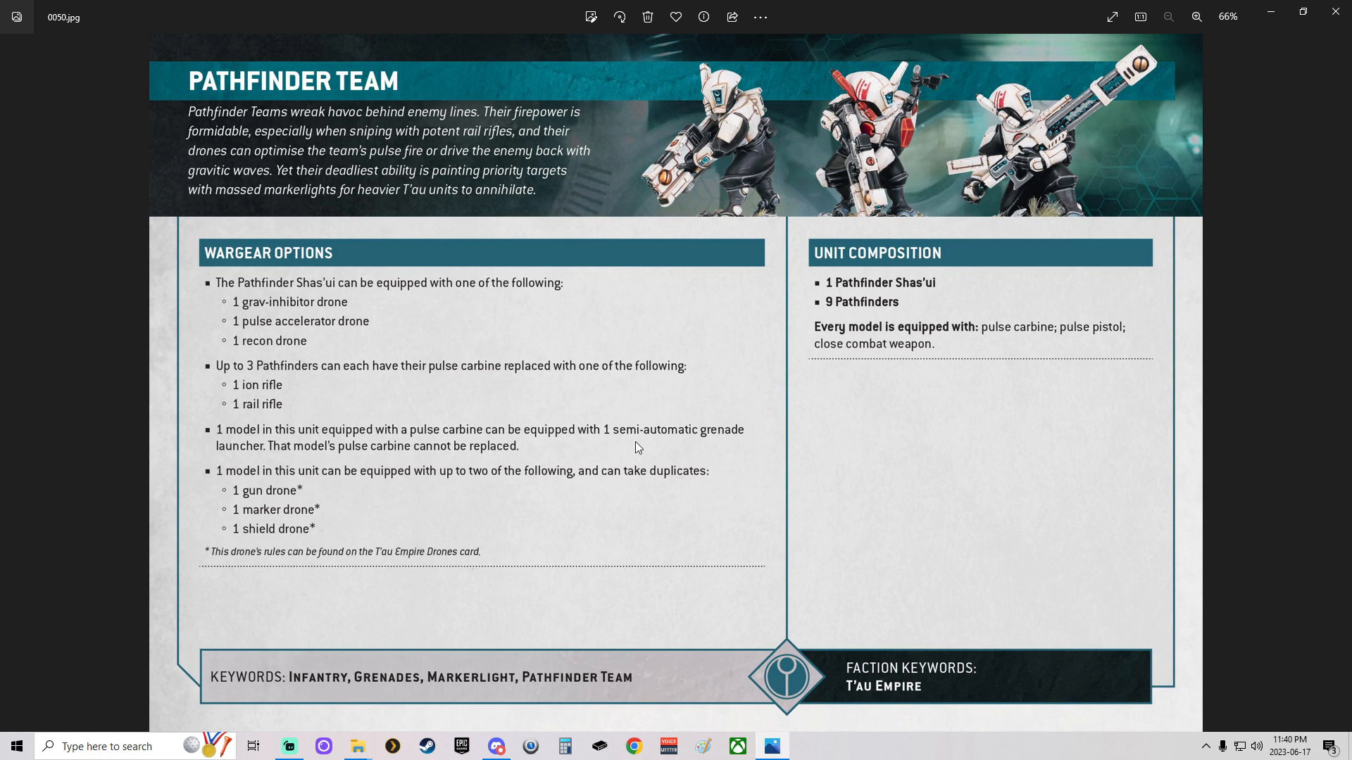
mouse_move(579, 439)
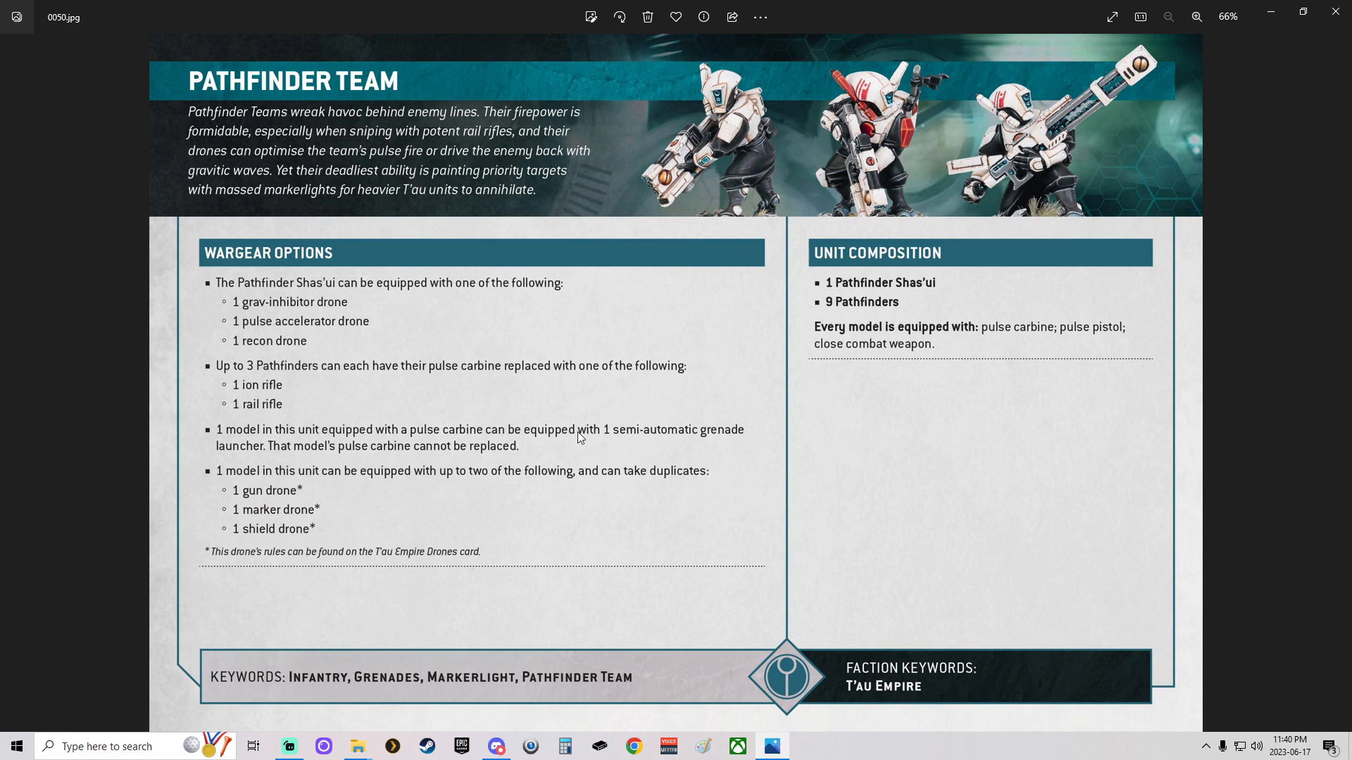
mouse_move(310, 499)
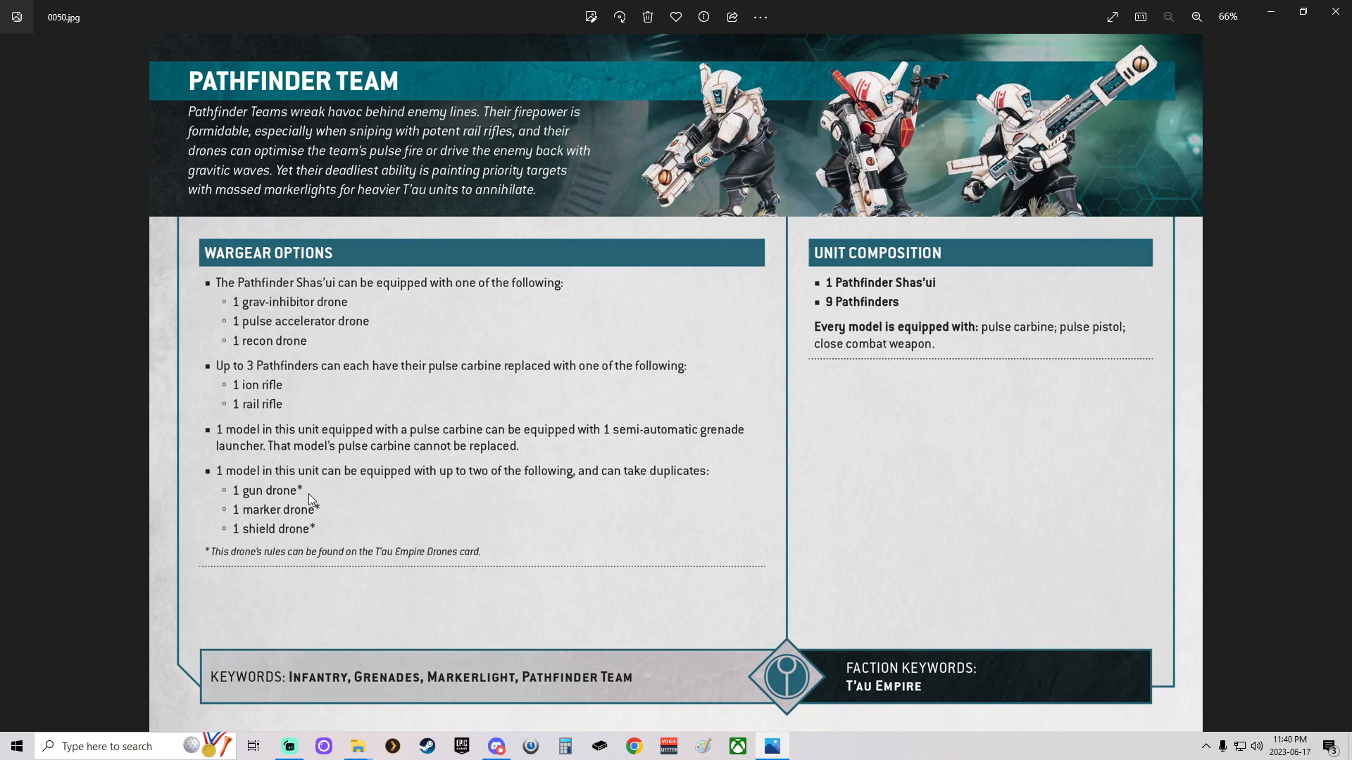
mouse_move(306, 502)
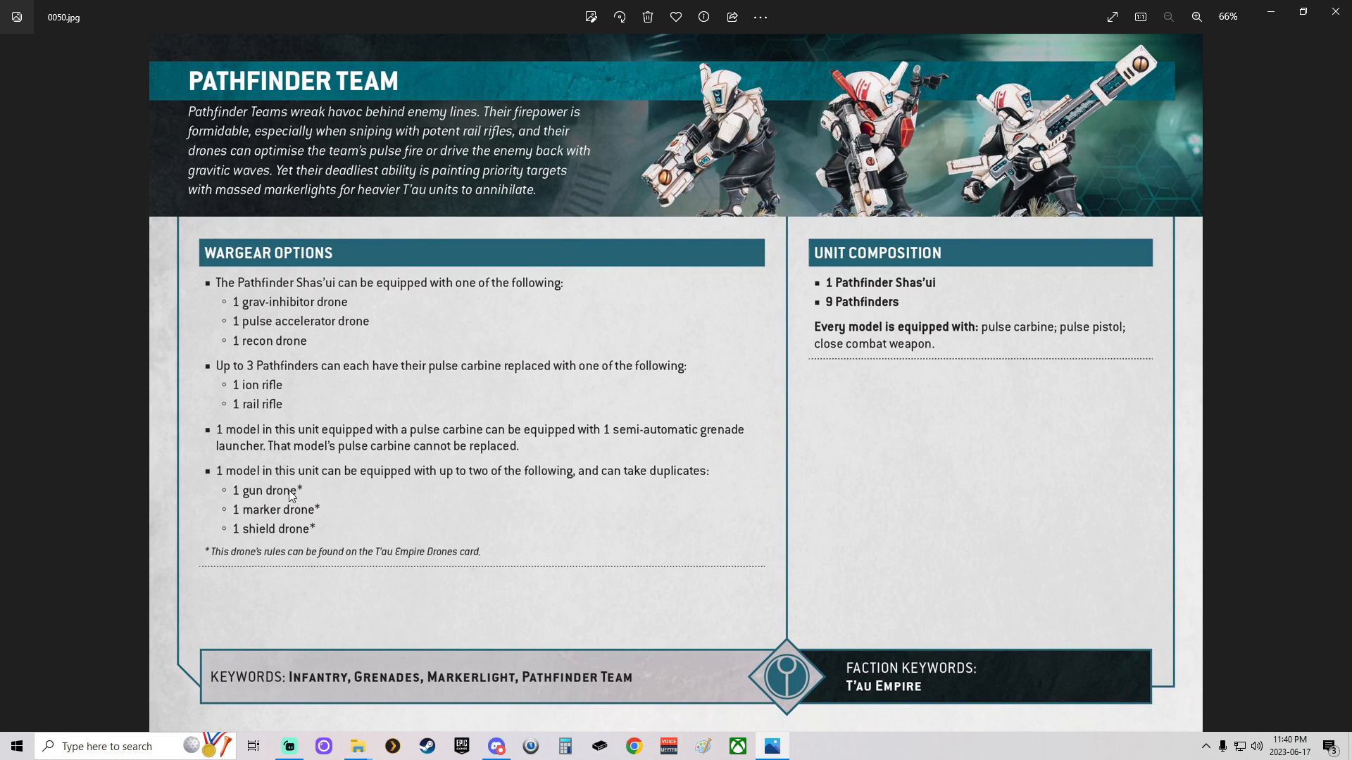
mouse_move(310, 532)
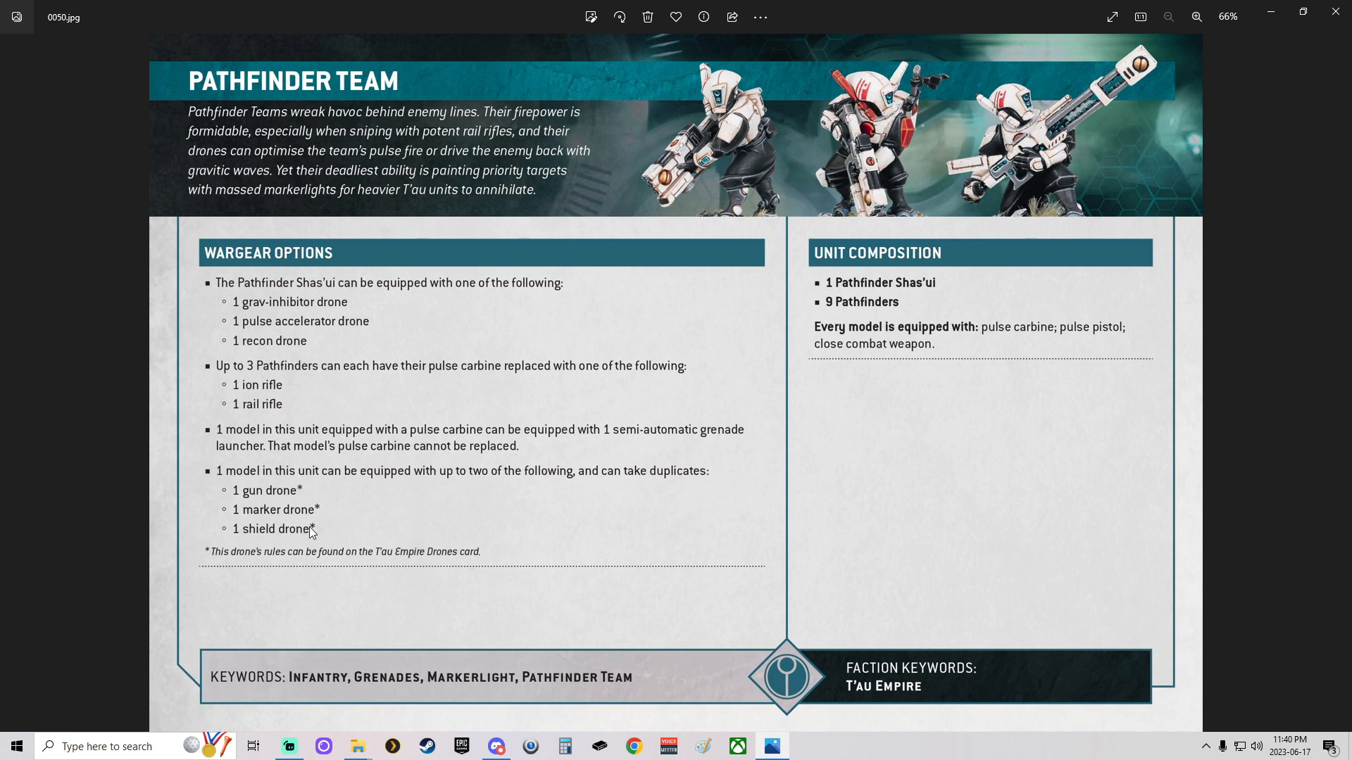
mouse_move(312, 508)
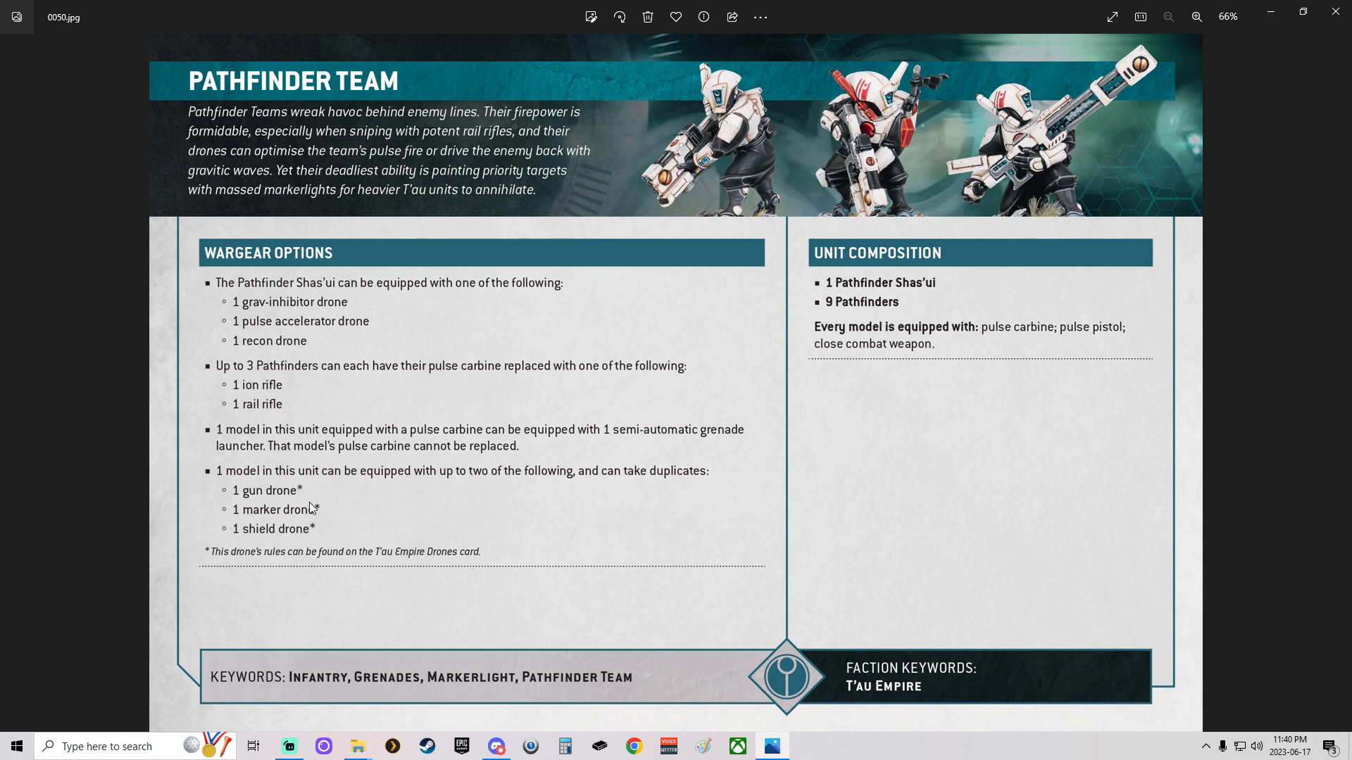
mouse_move(490, 684)
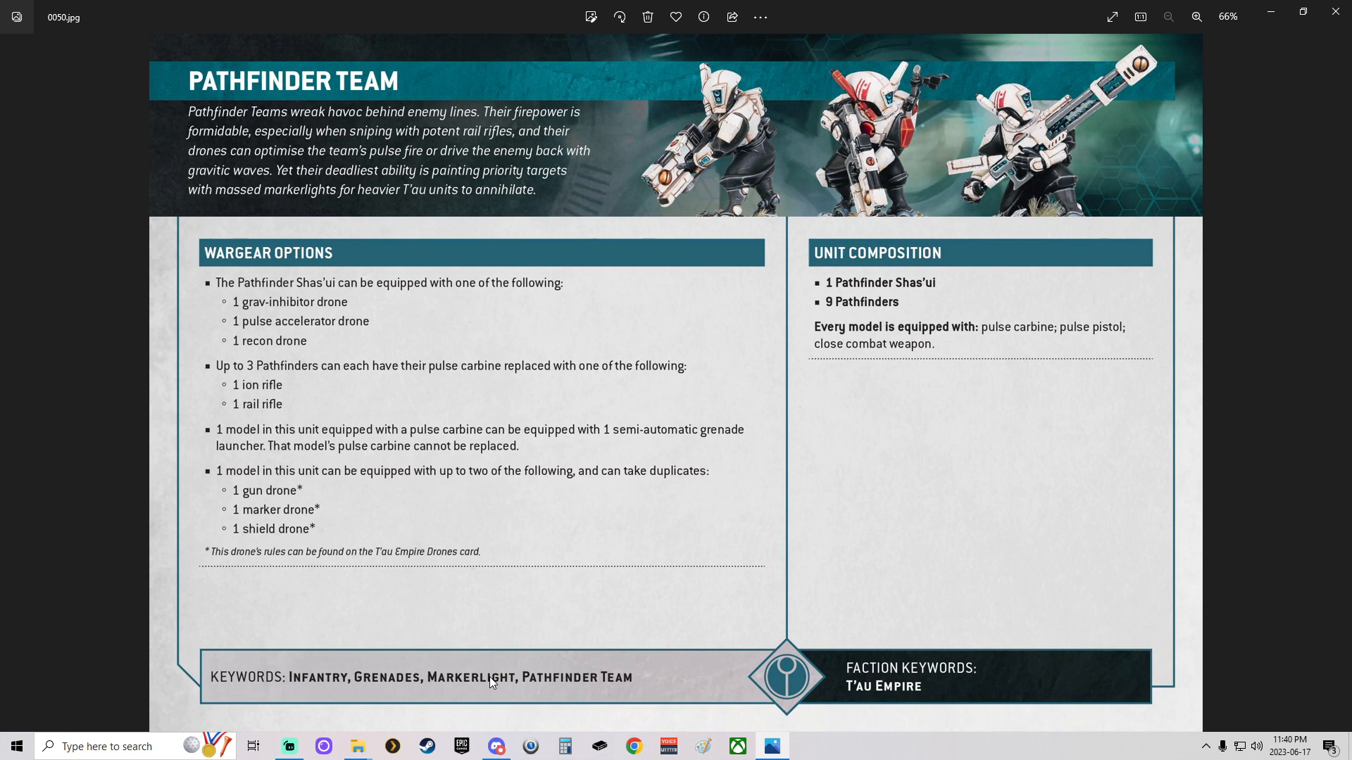
mouse_move(483, 607)
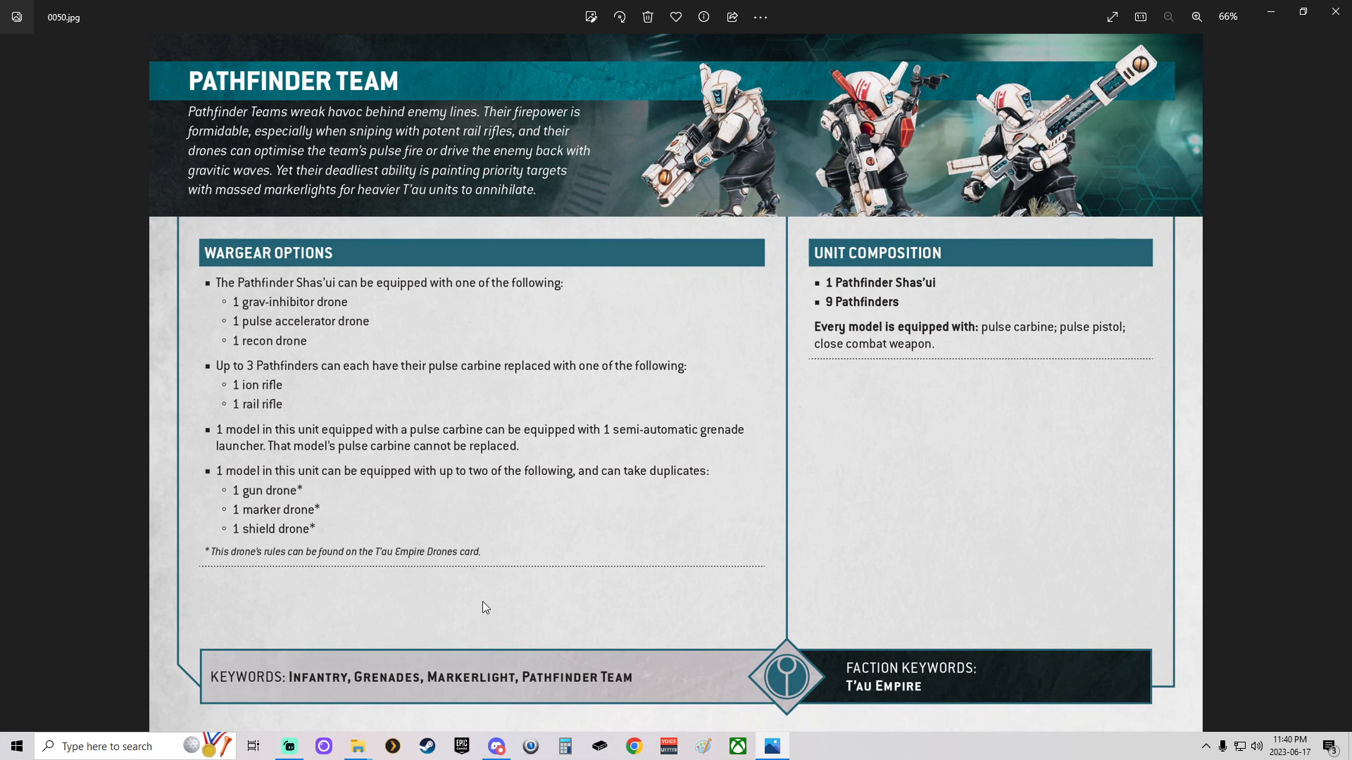
mouse_move(328, 517)
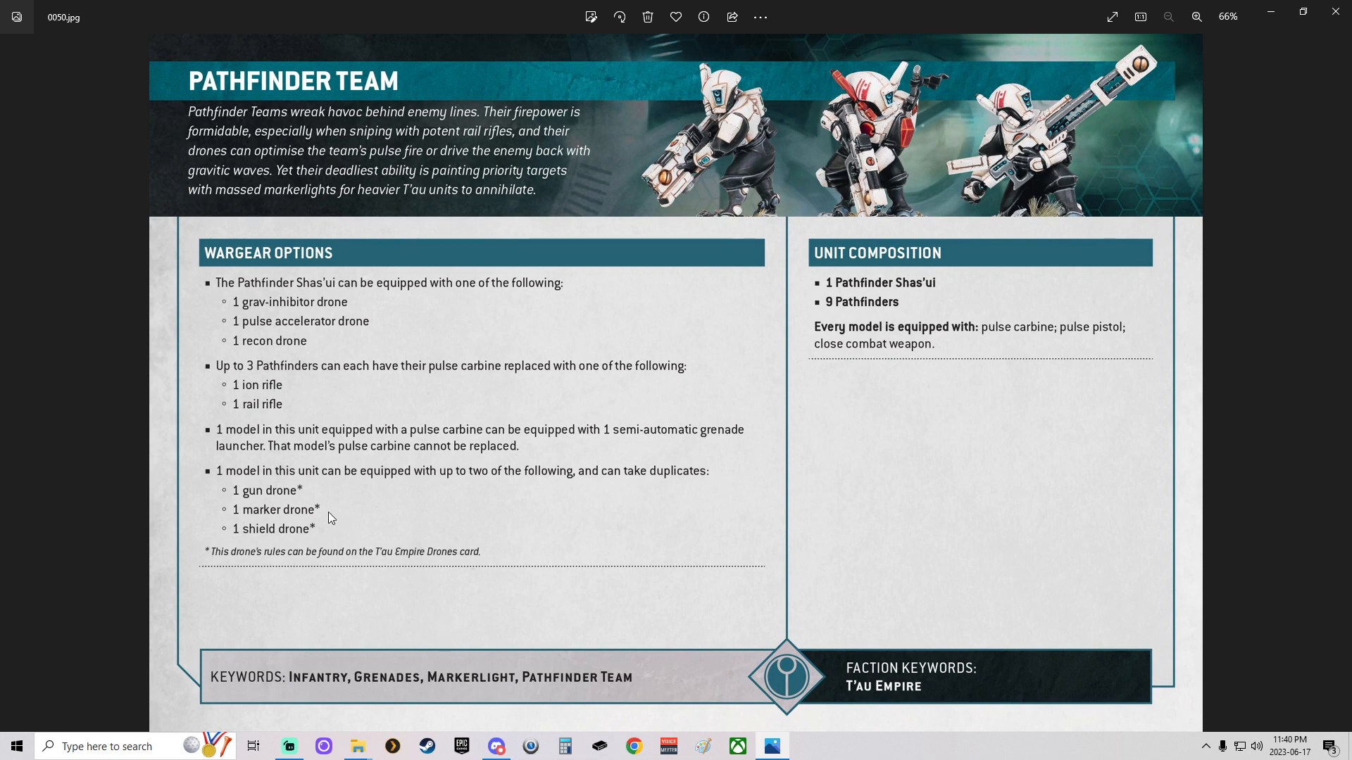
mouse_move(296, 537)
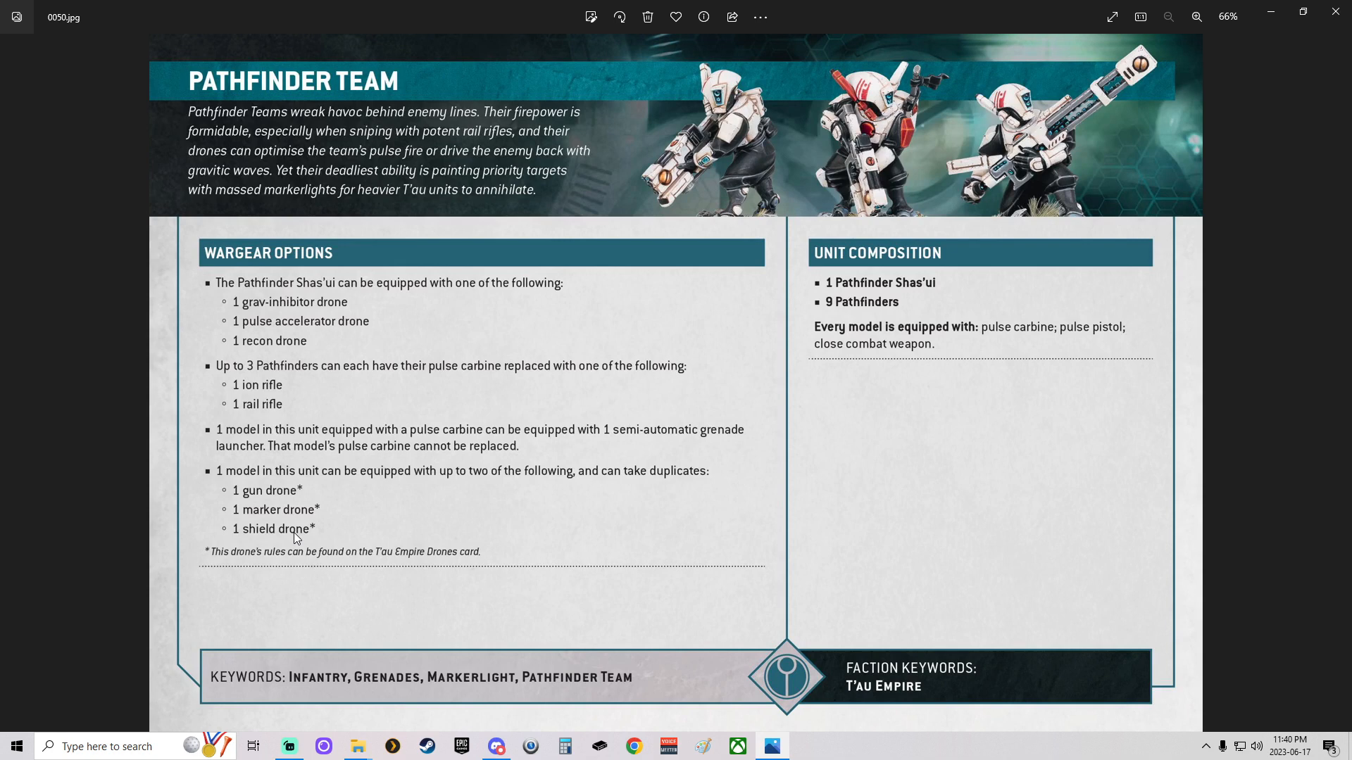
mouse_move(256, 539)
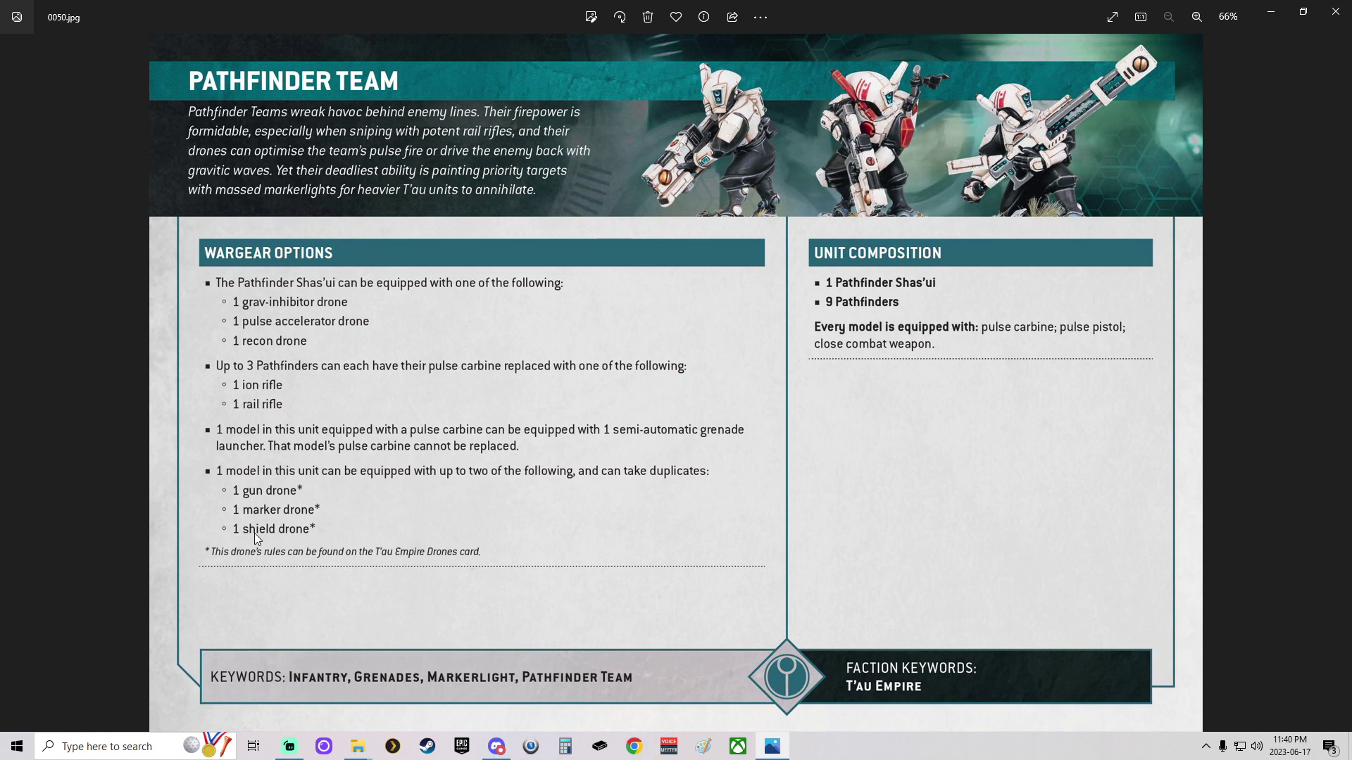
mouse_move(311, 486)
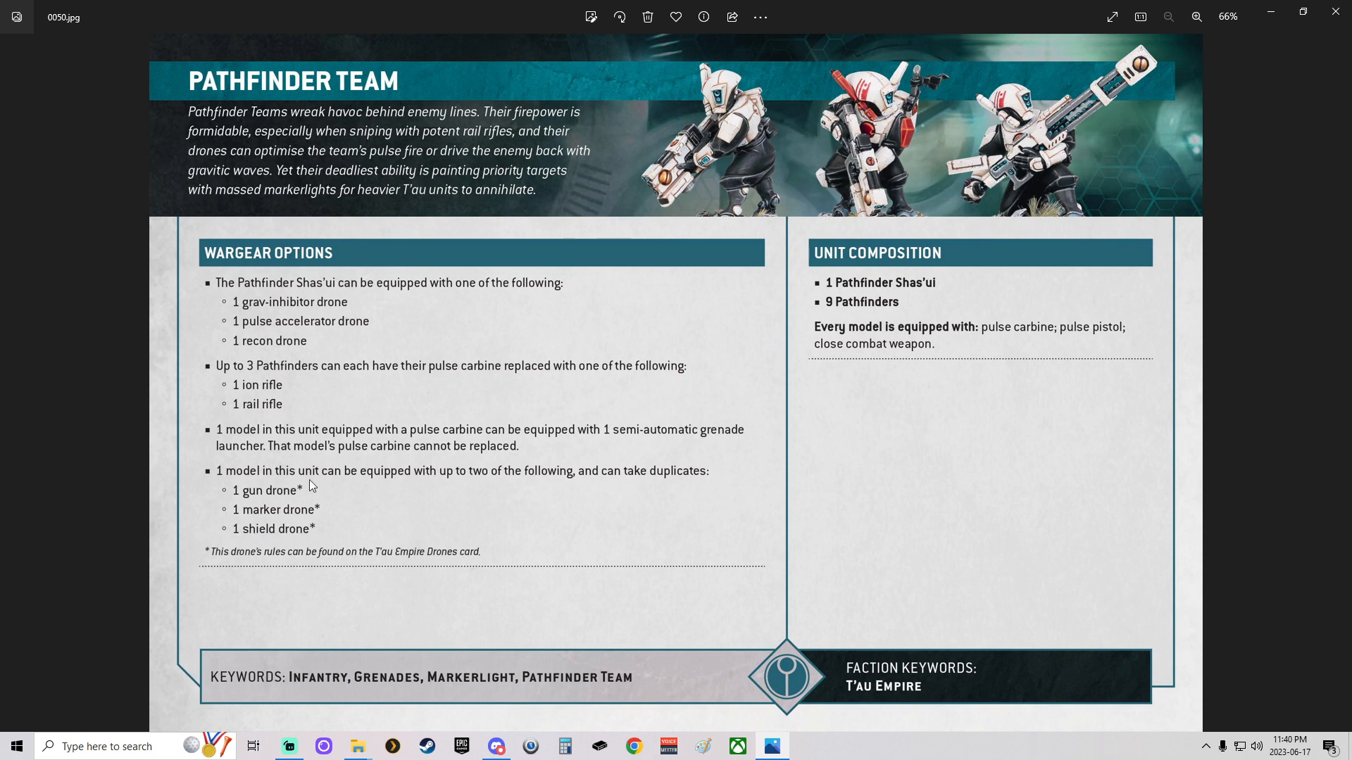
mouse_move(349, 552)
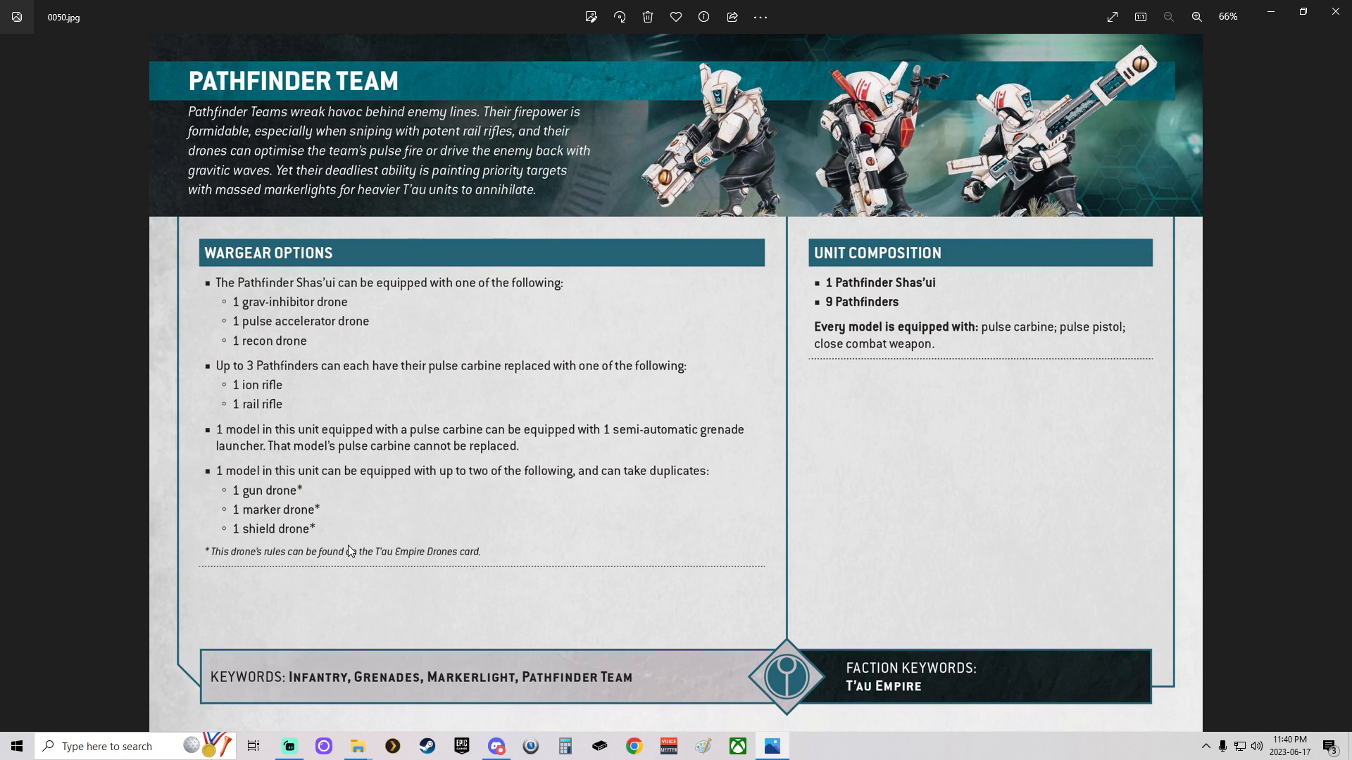
mouse_move(350, 526)
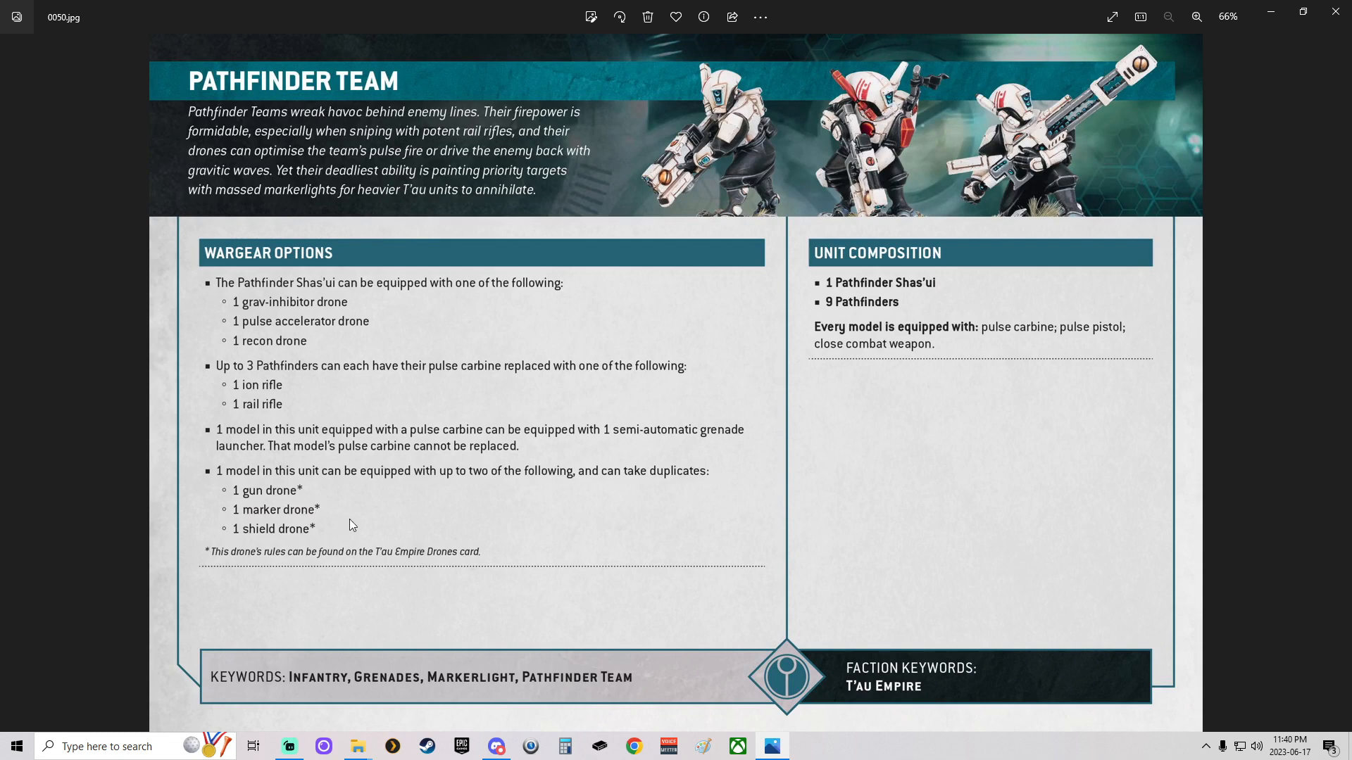
mouse_move(341, 518)
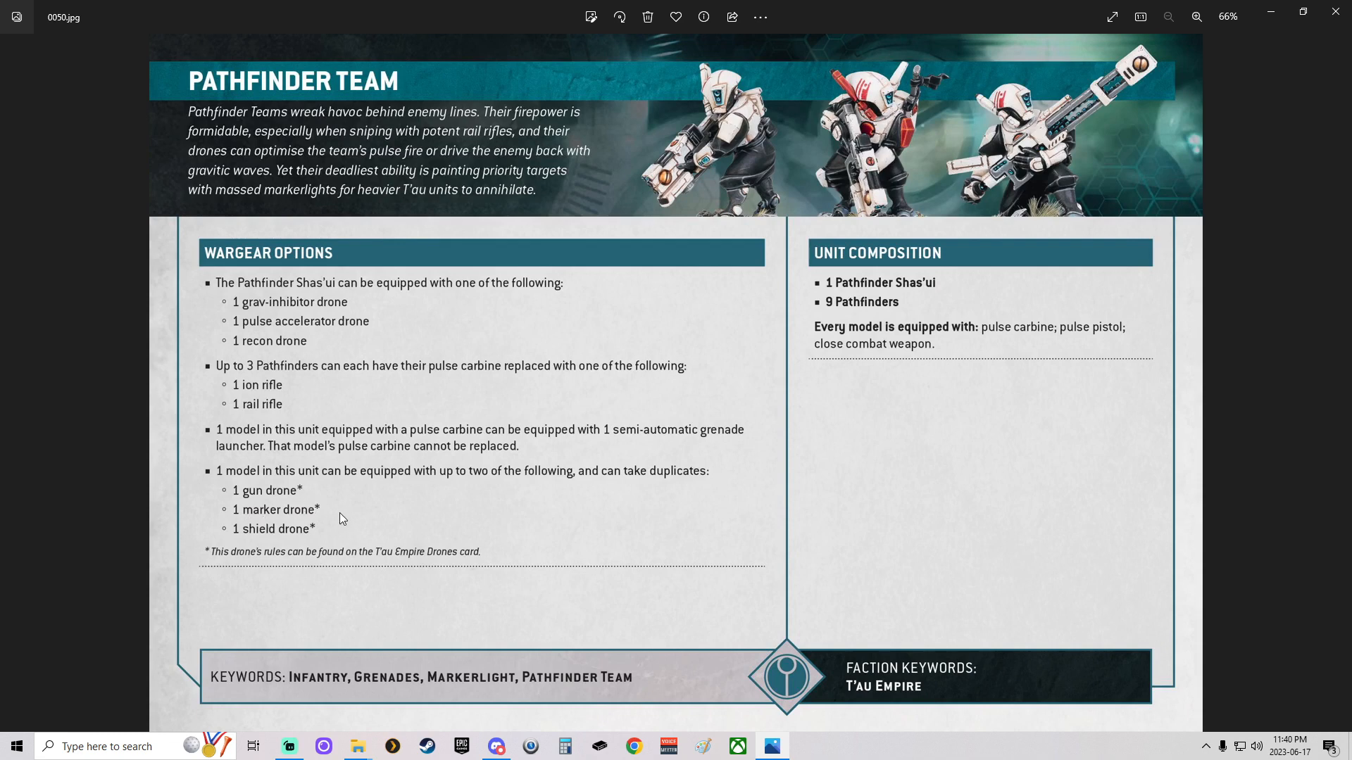
mouse_move(244, 494)
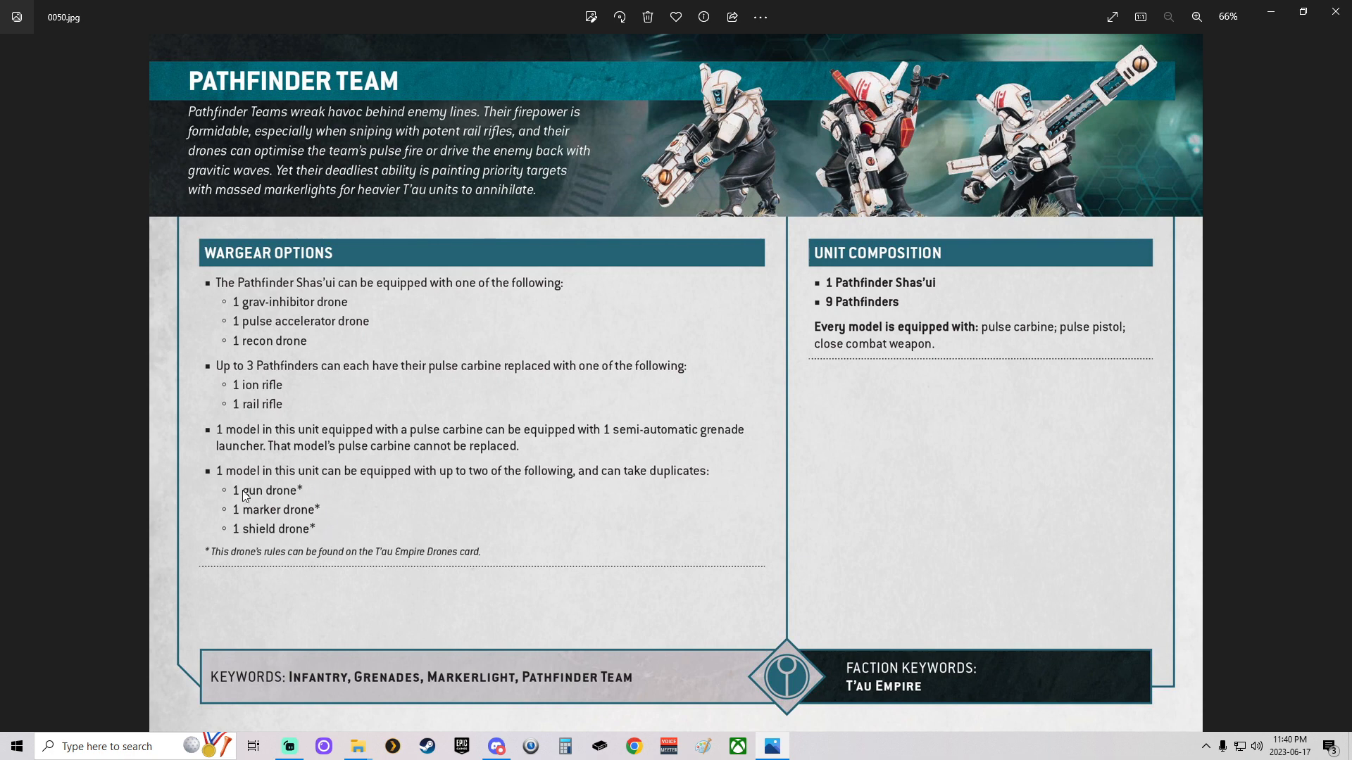
mouse_move(284, 506)
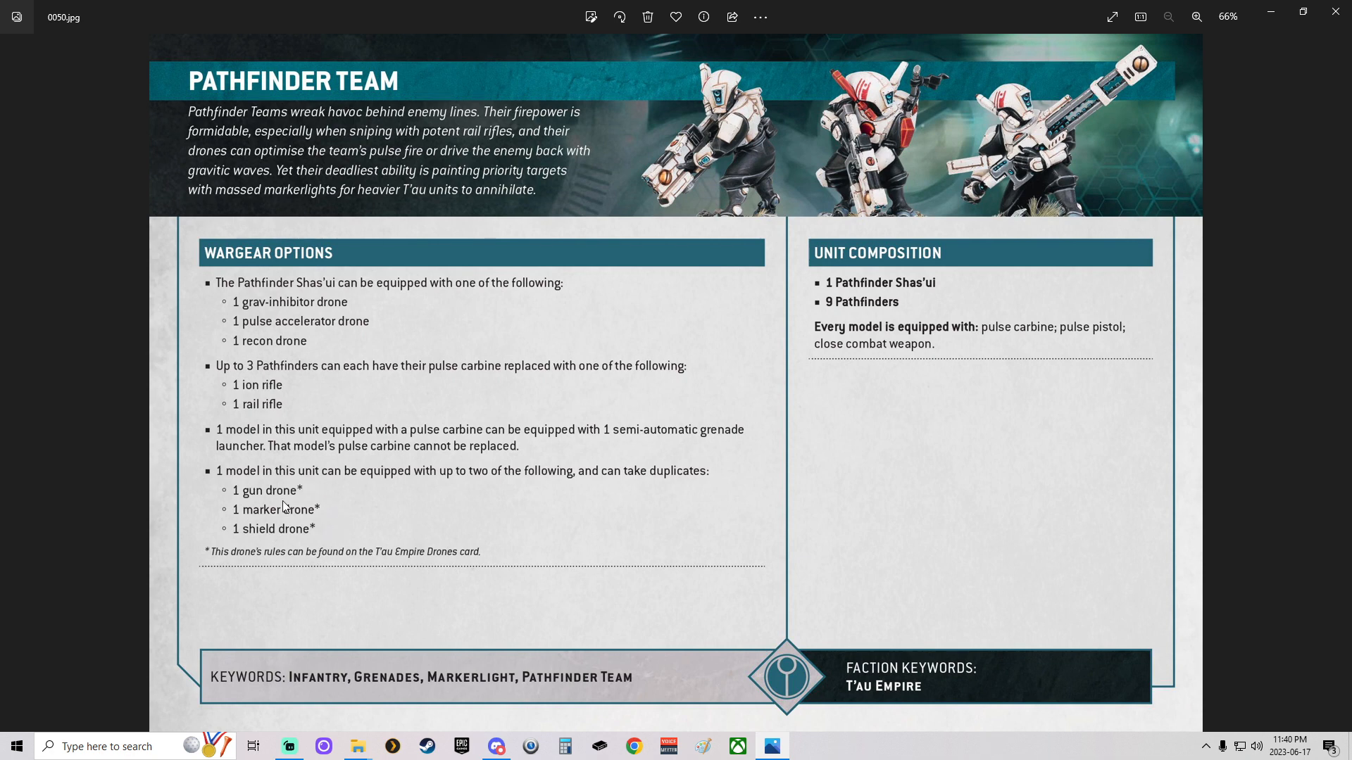
mouse_move(227, 528)
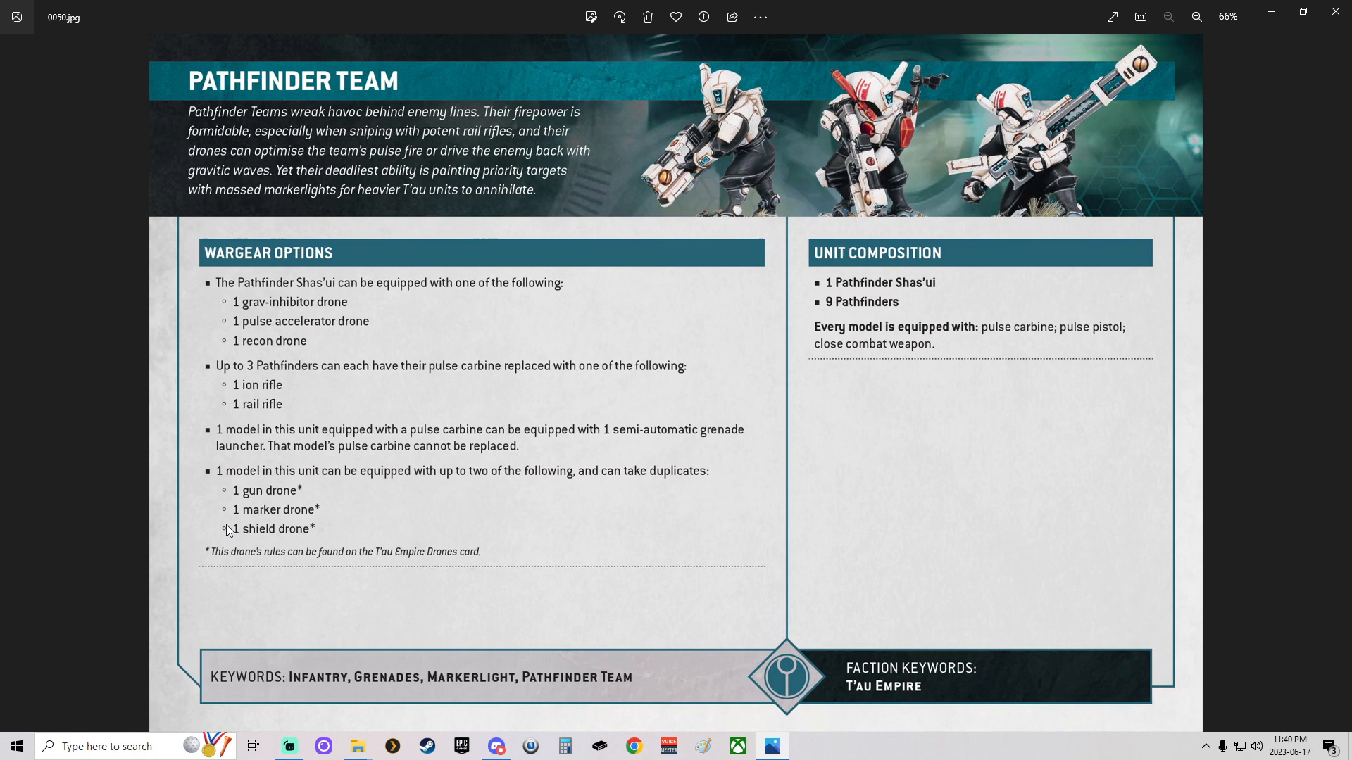
mouse_move(297, 543)
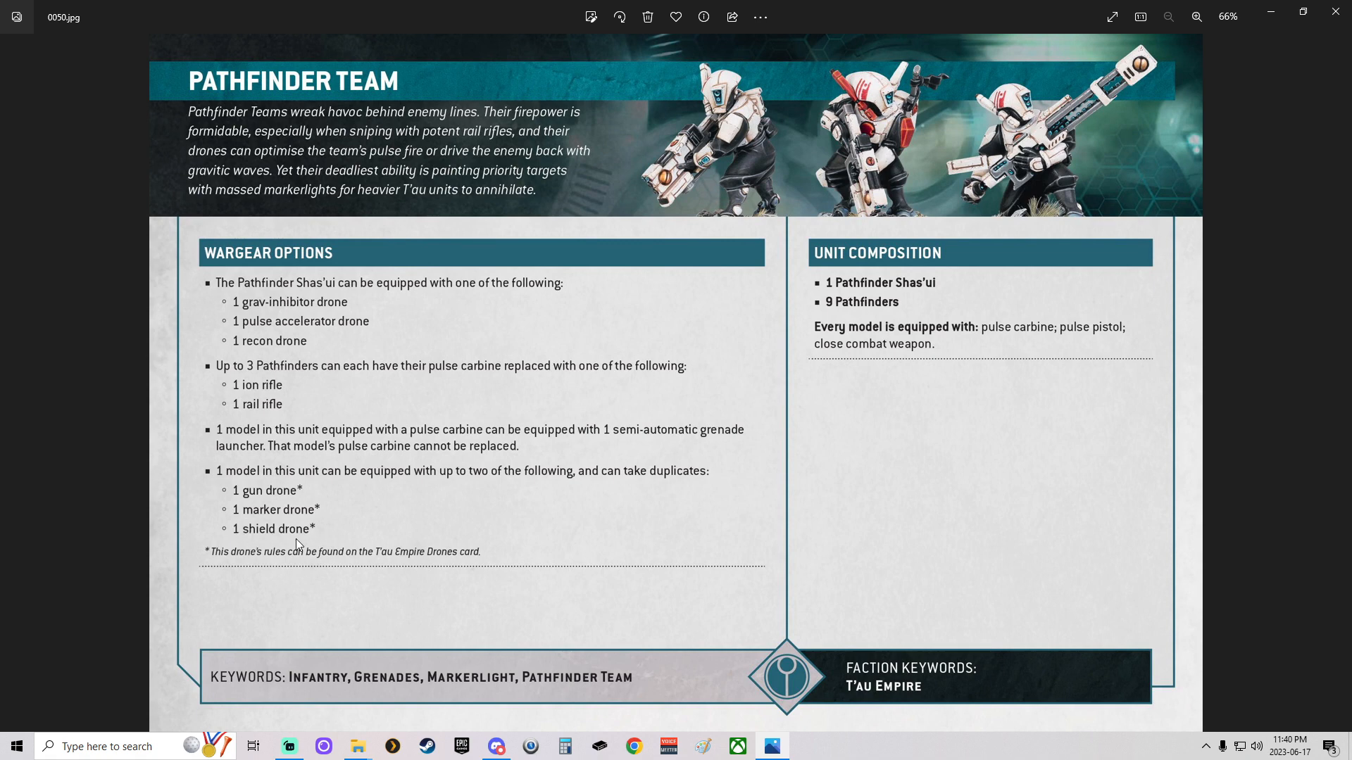
mouse_move(320, 547)
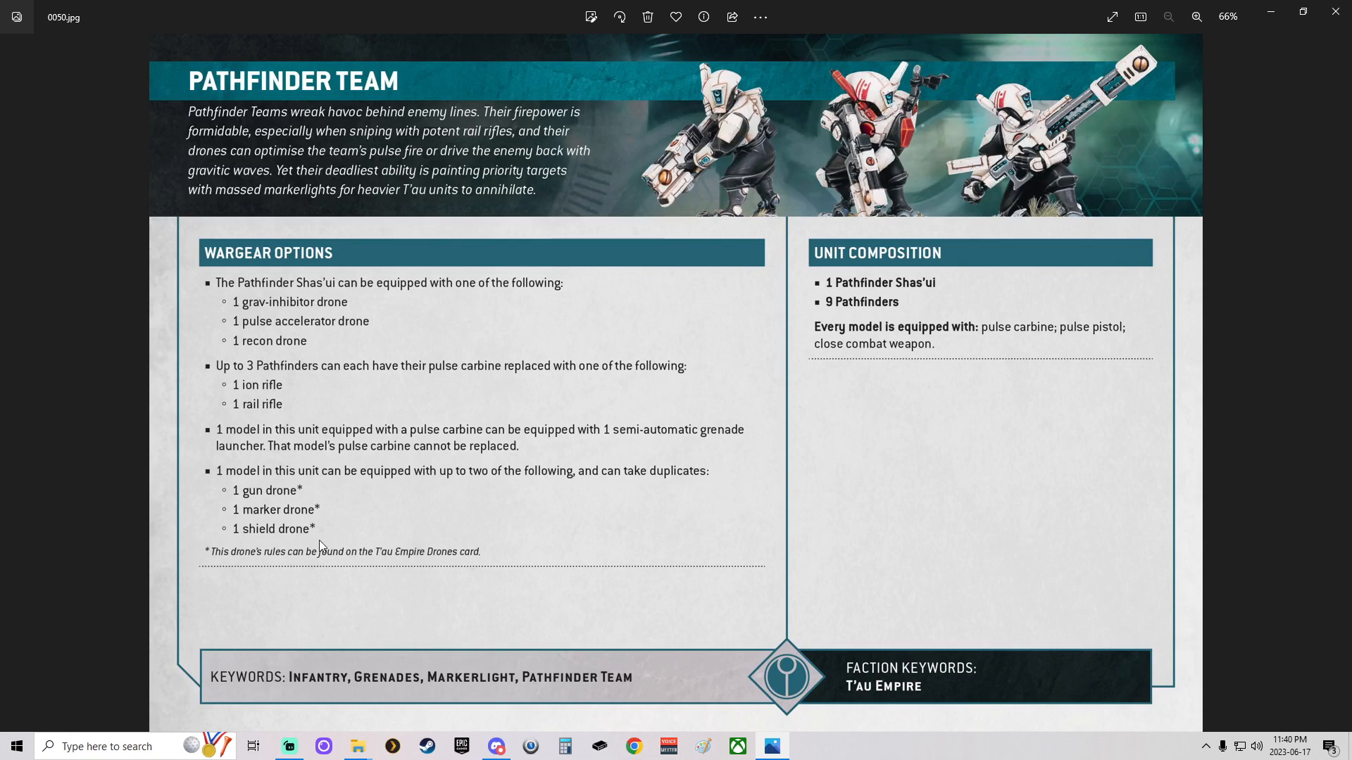
mouse_move(296, 537)
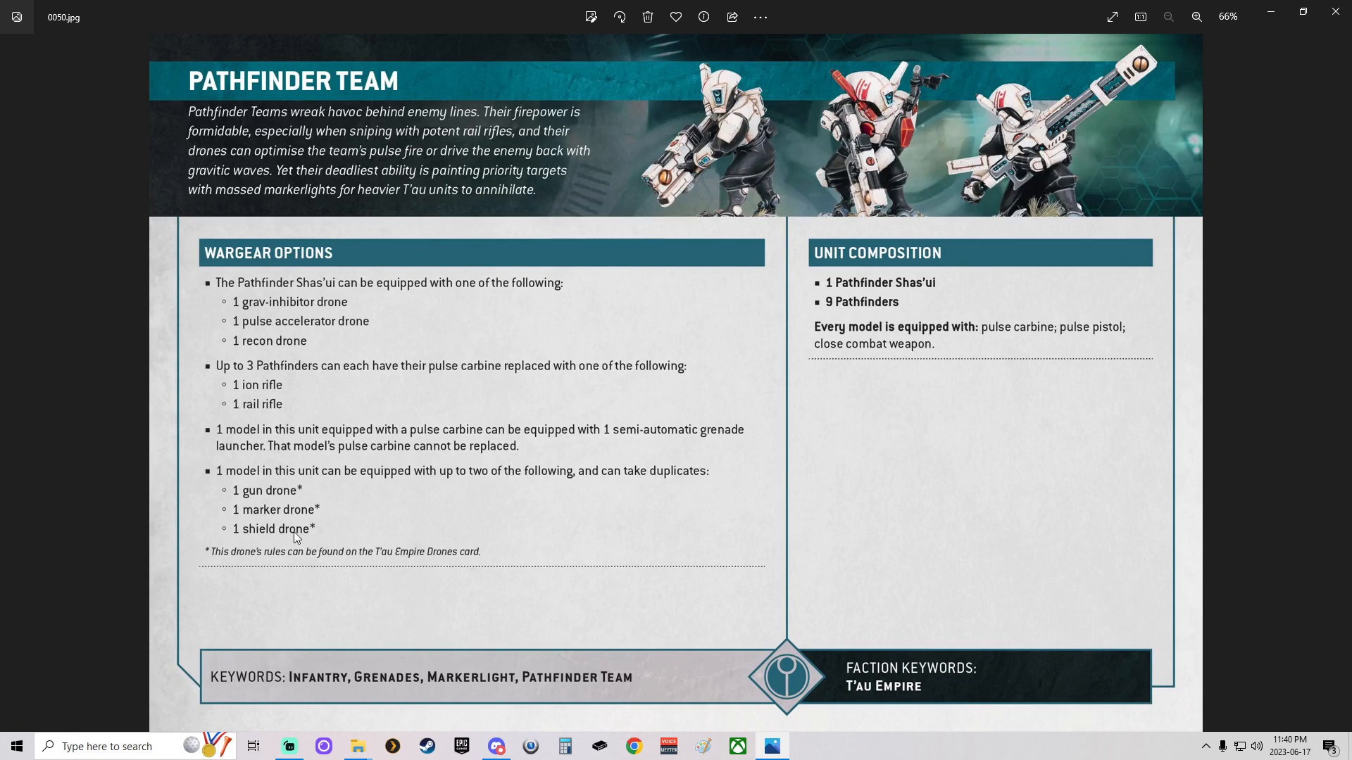
mouse_move(322, 526)
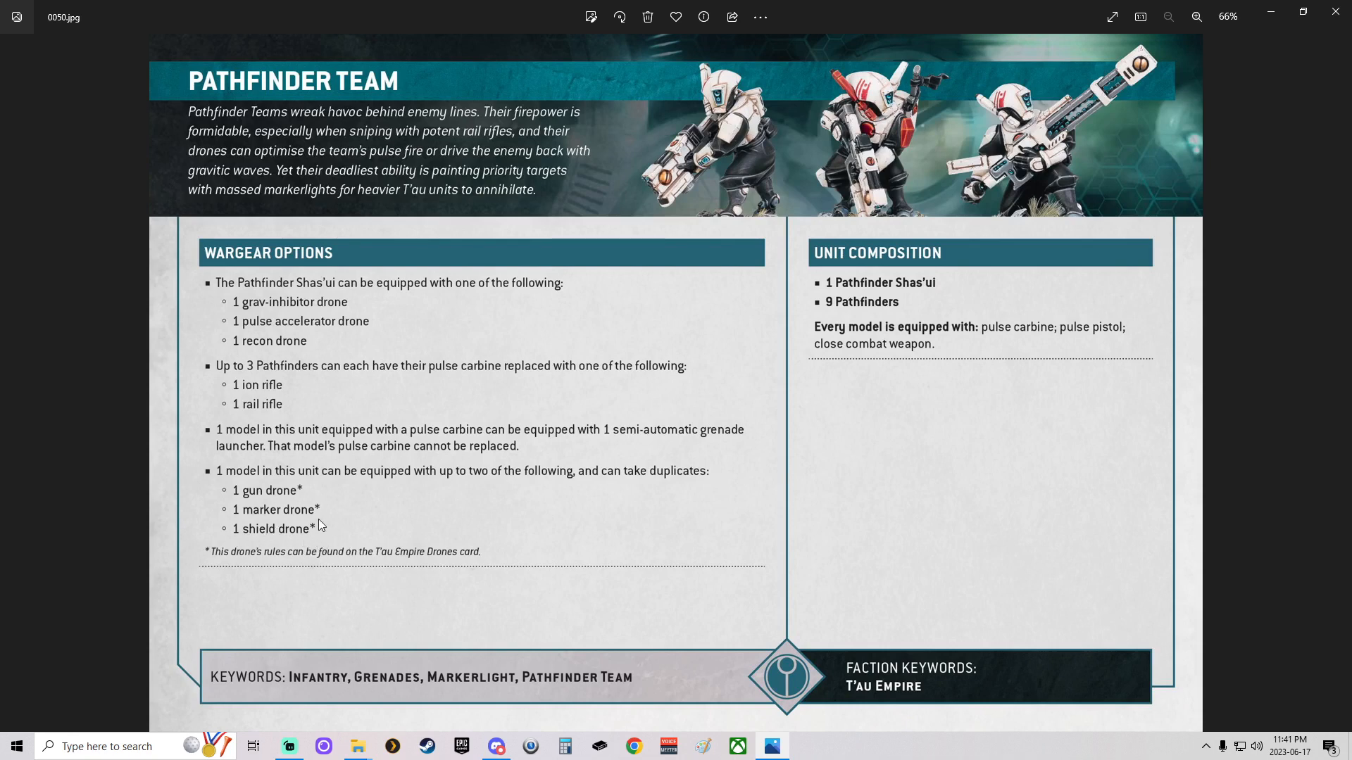
mouse_move(275, 499)
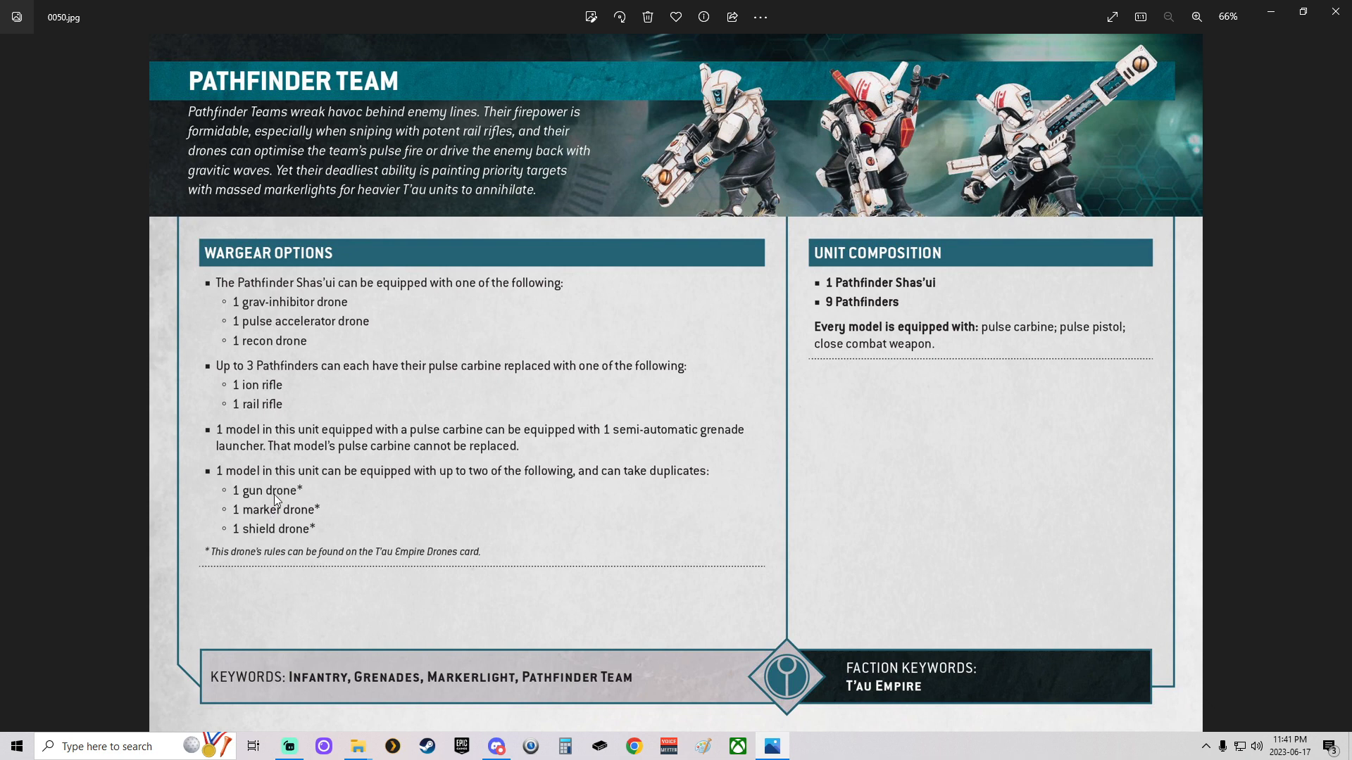
mouse_move(246, 508)
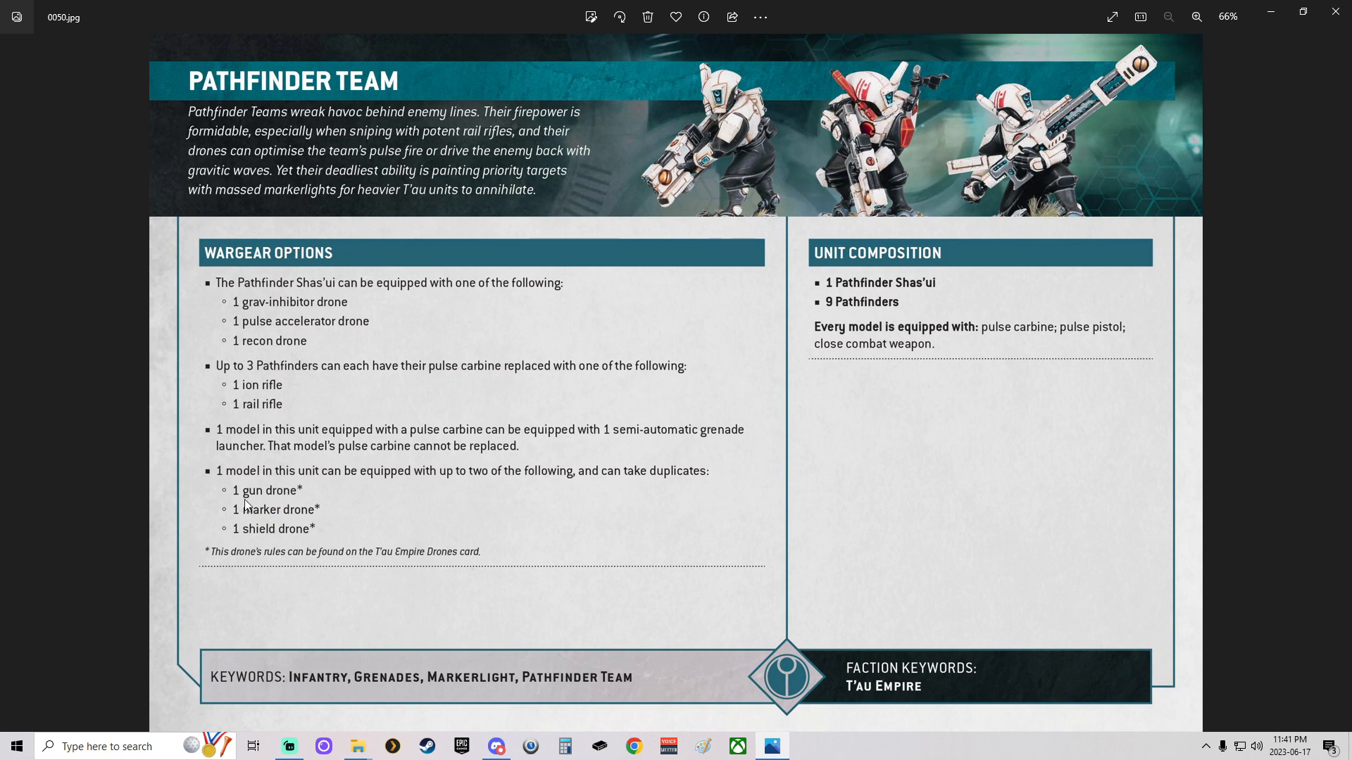
mouse_move(313, 547)
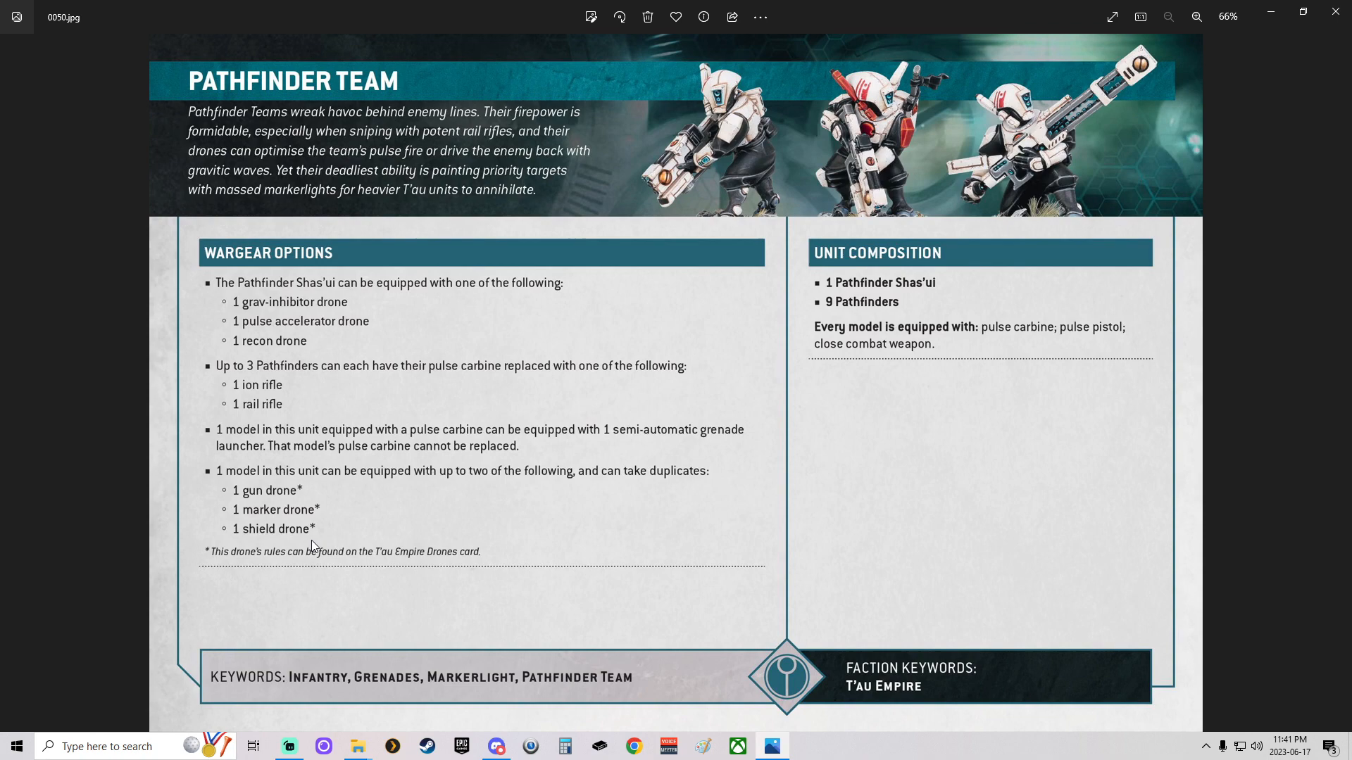